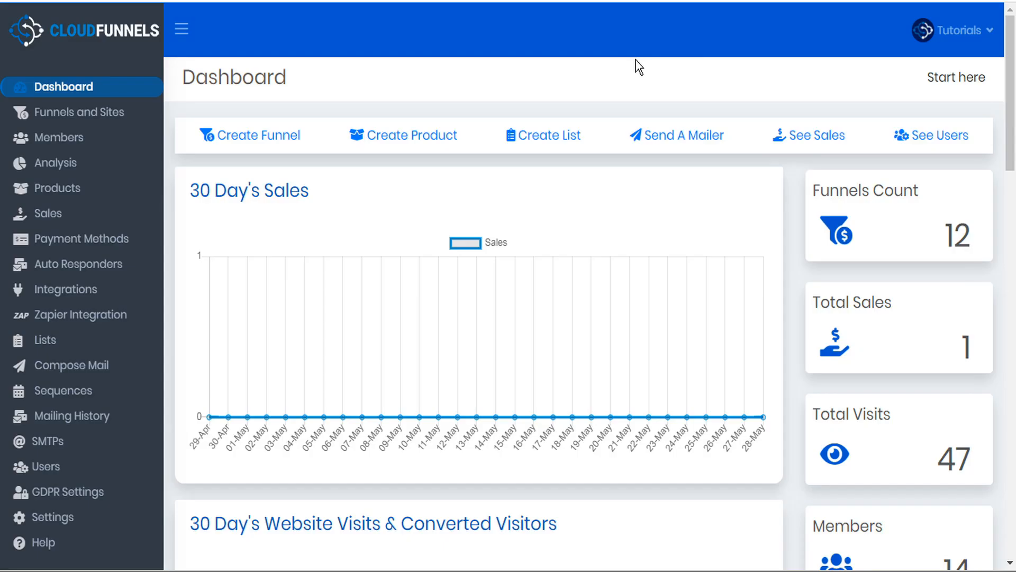
mouse_move(245, 59)
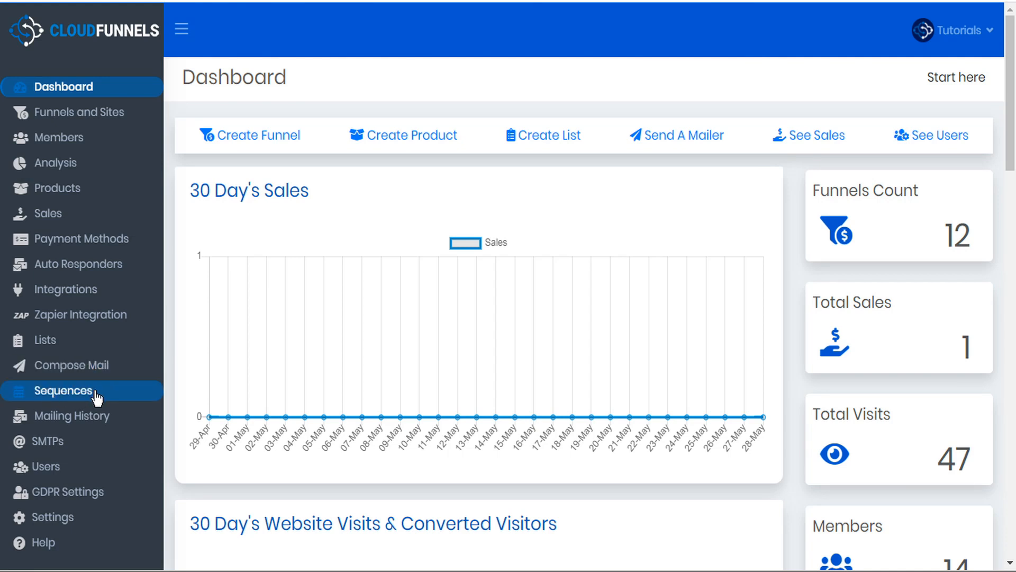
mouse_move(88, 397)
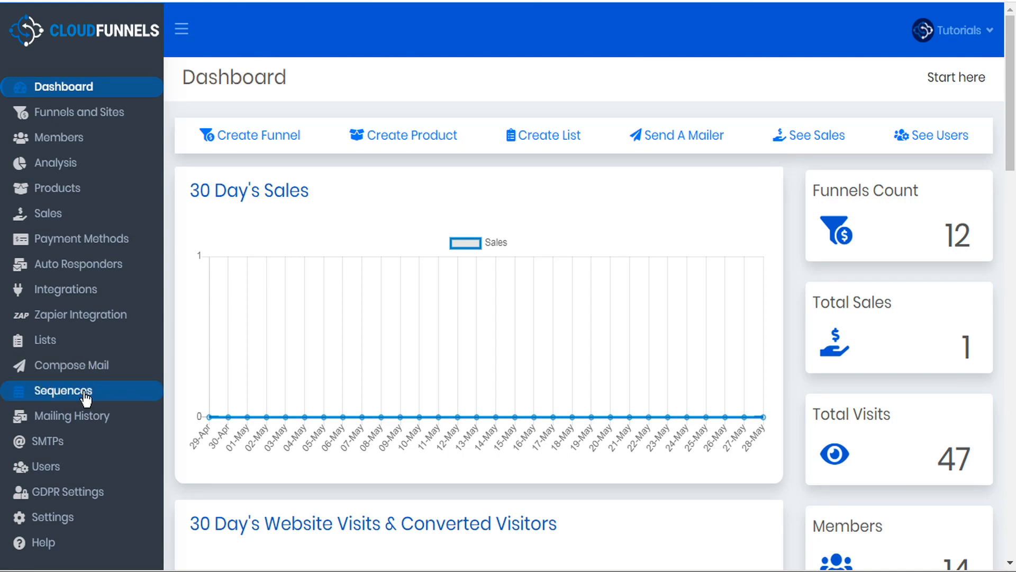
mouse_move(91, 330)
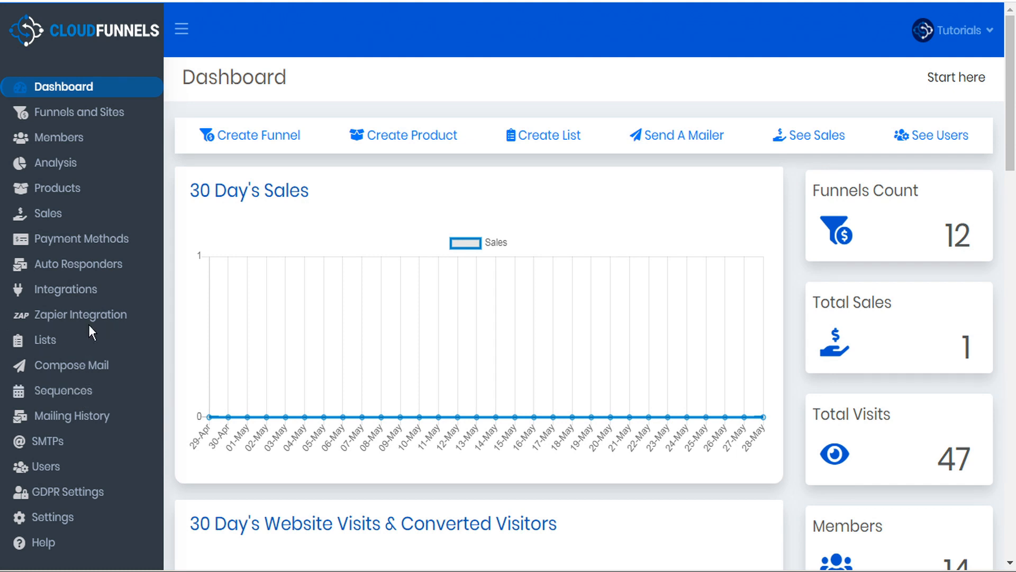
mouse_move(84, 314)
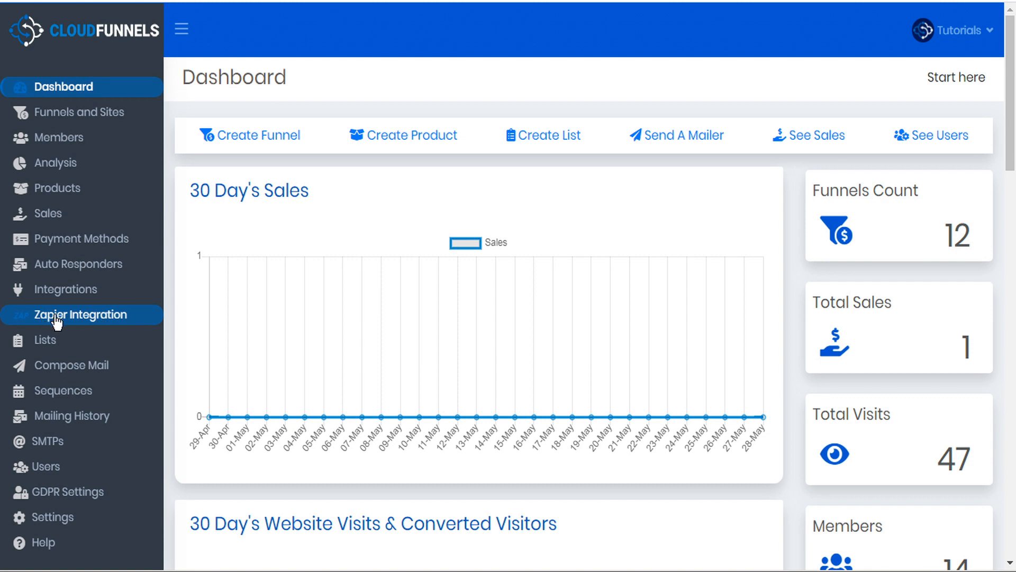
mouse_move(111, 323)
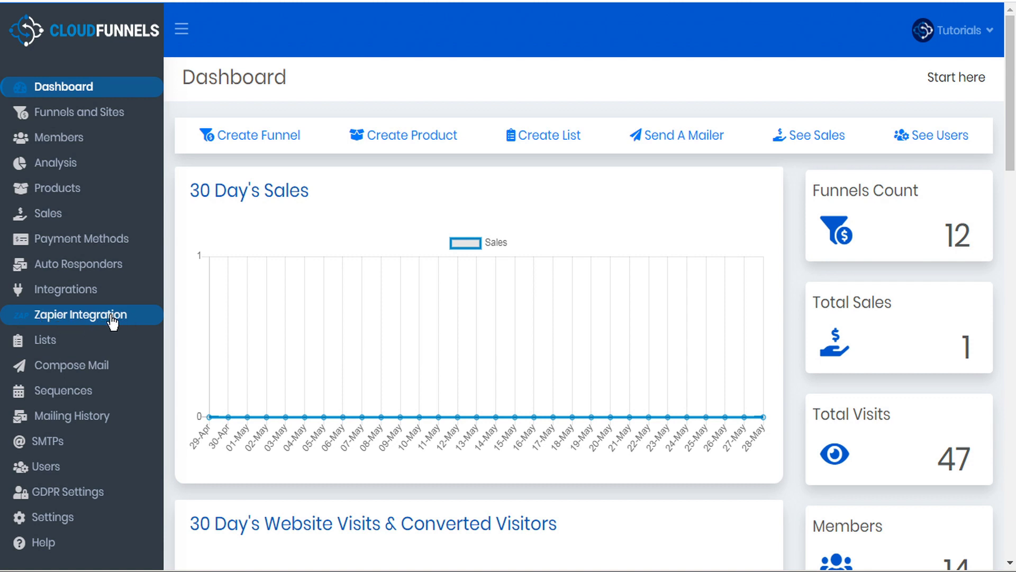
mouse_move(71, 263)
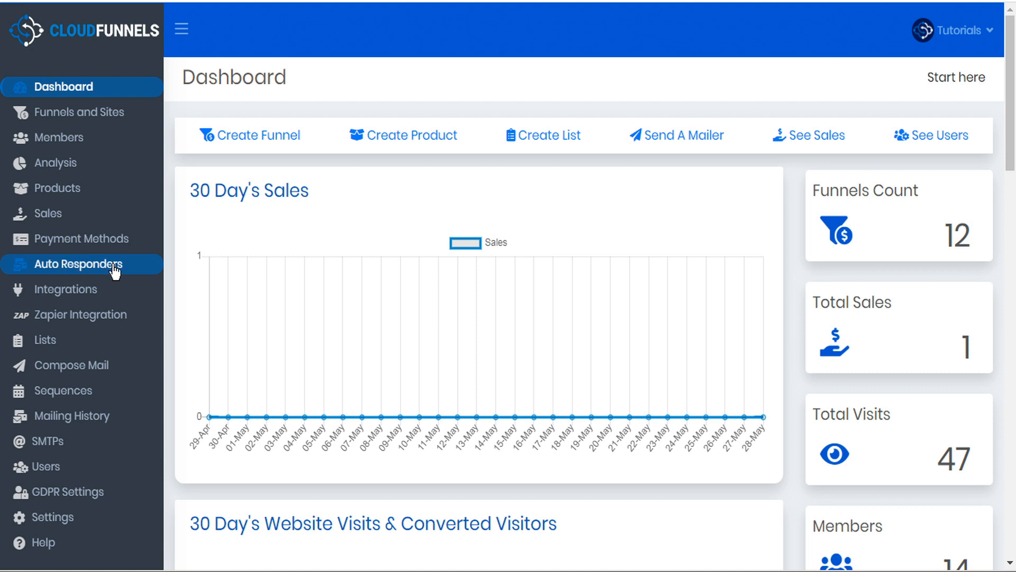
mouse_move(65, 268)
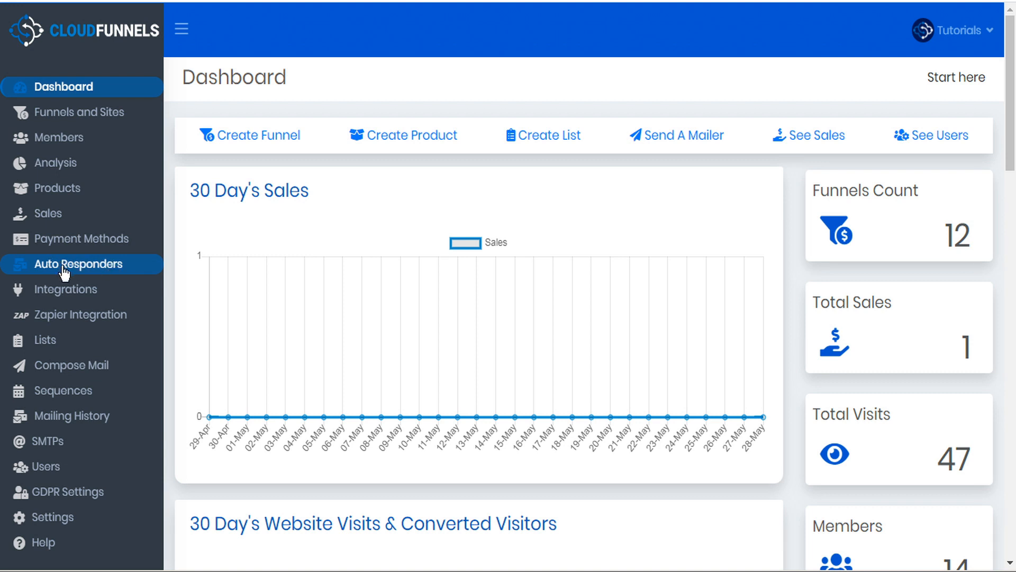
mouse_move(113, 272)
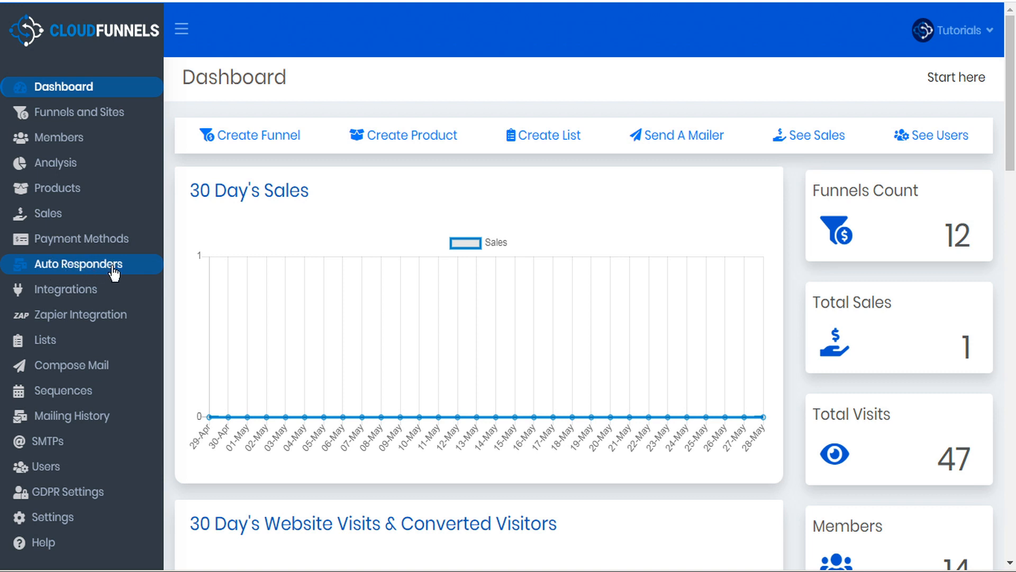
Step: Start a new autoresponder from the Auto Responders list so the provider cards show
click(77, 263)
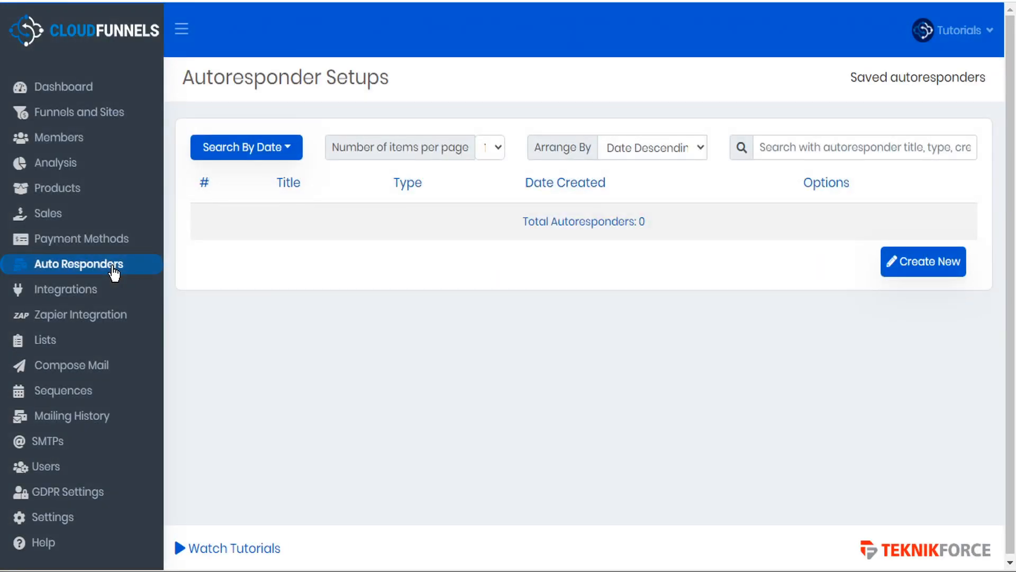
mouse_move(149, 266)
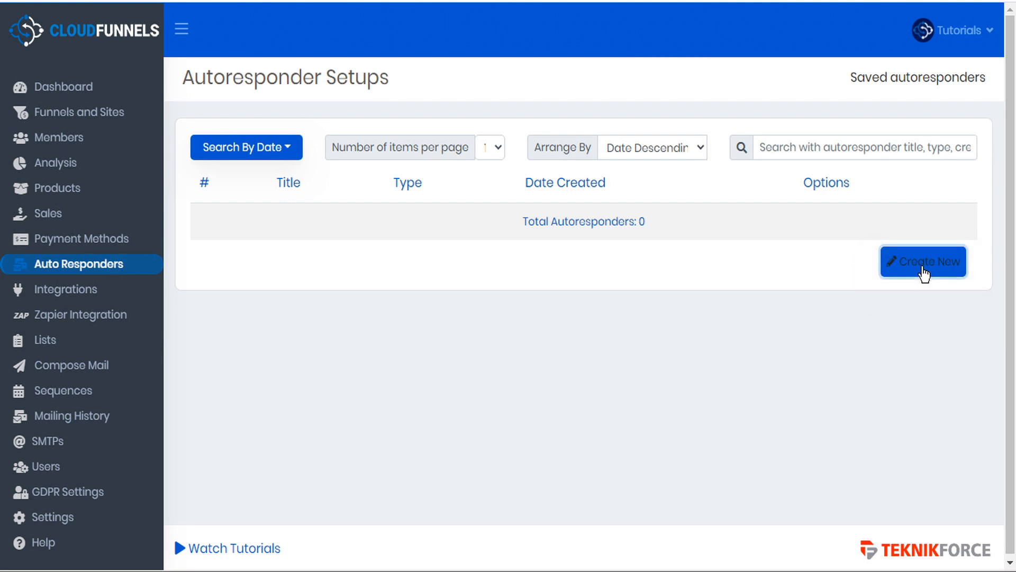
click(922, 262)
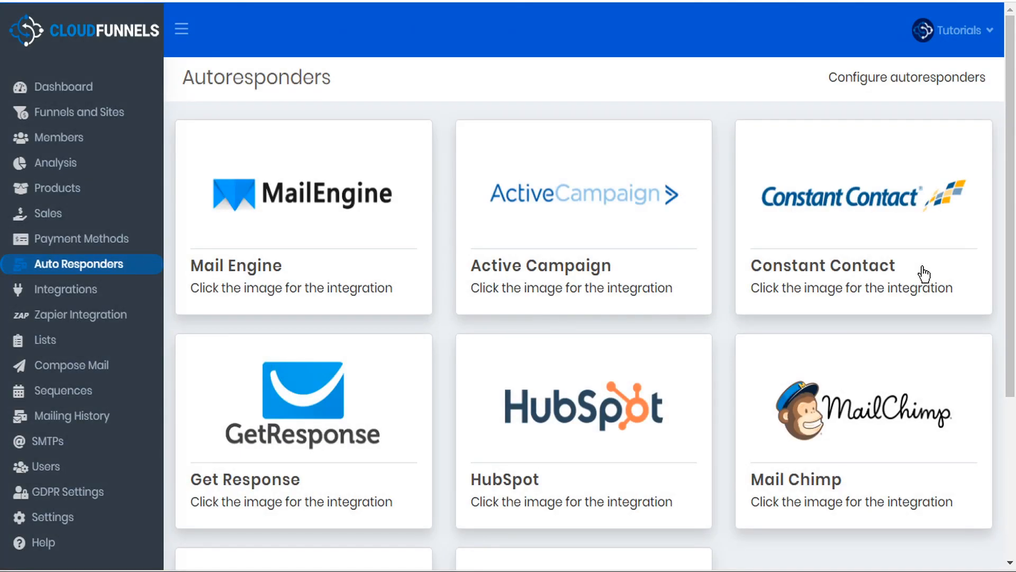
mouse_move(582, 192)
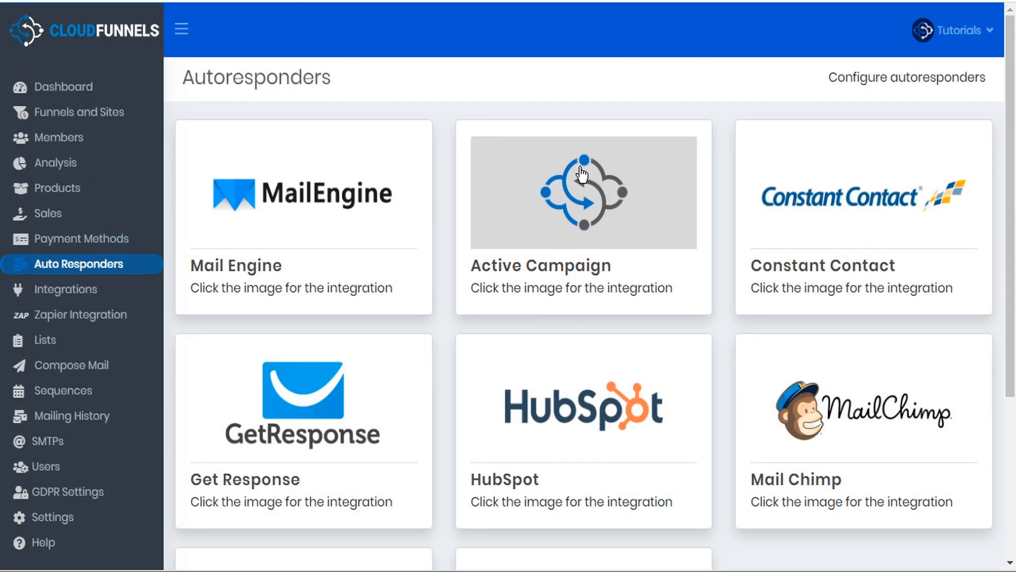
mouse_move(635, 217)
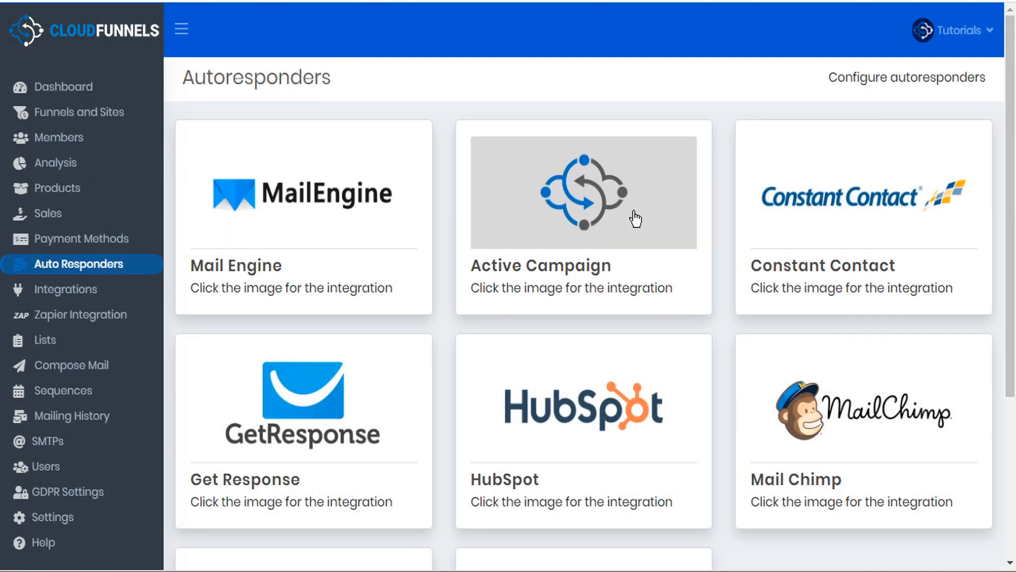
mouse_move(863, 259)
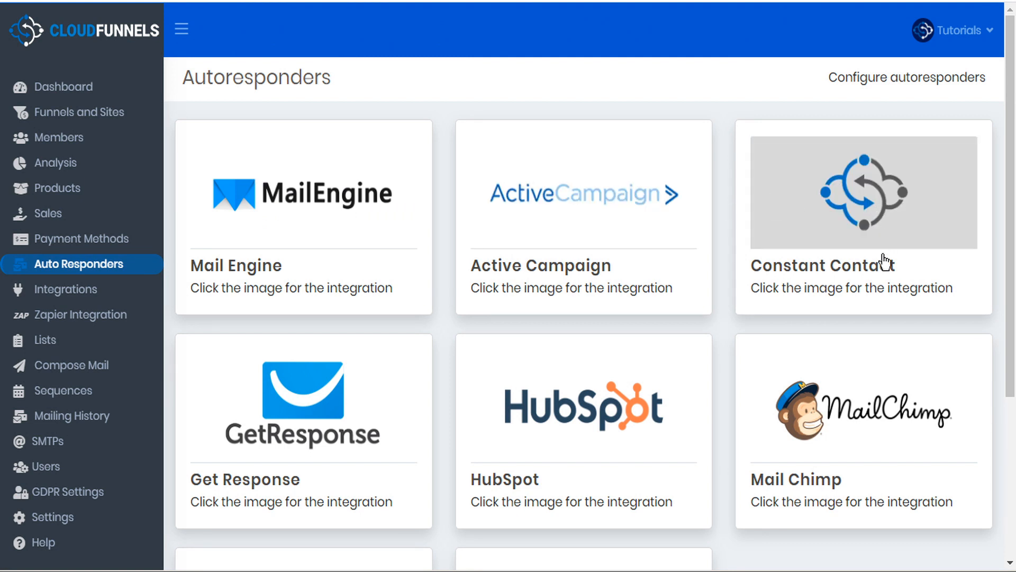
mouse_move(412, 423)
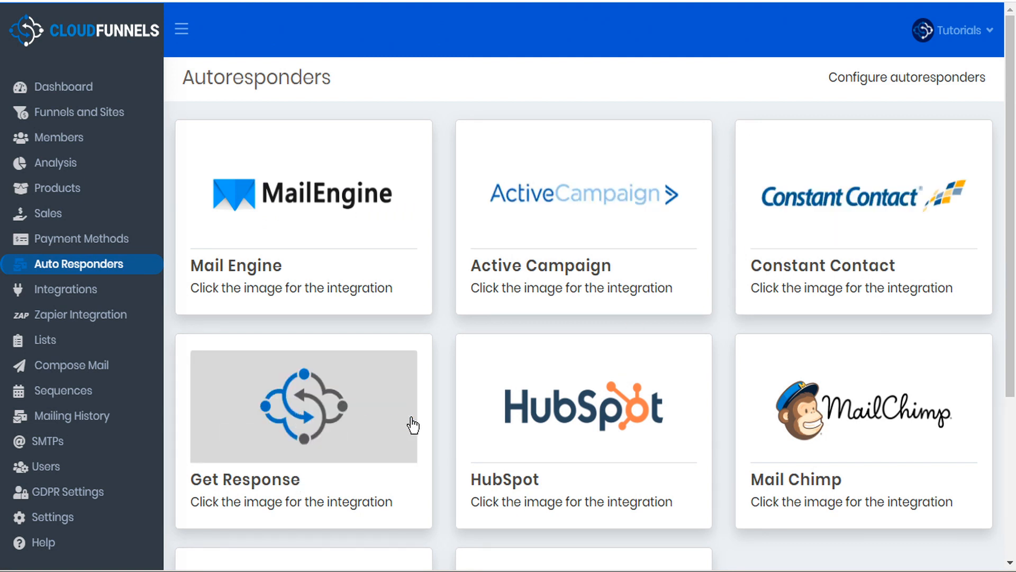
scroll(down, 3)
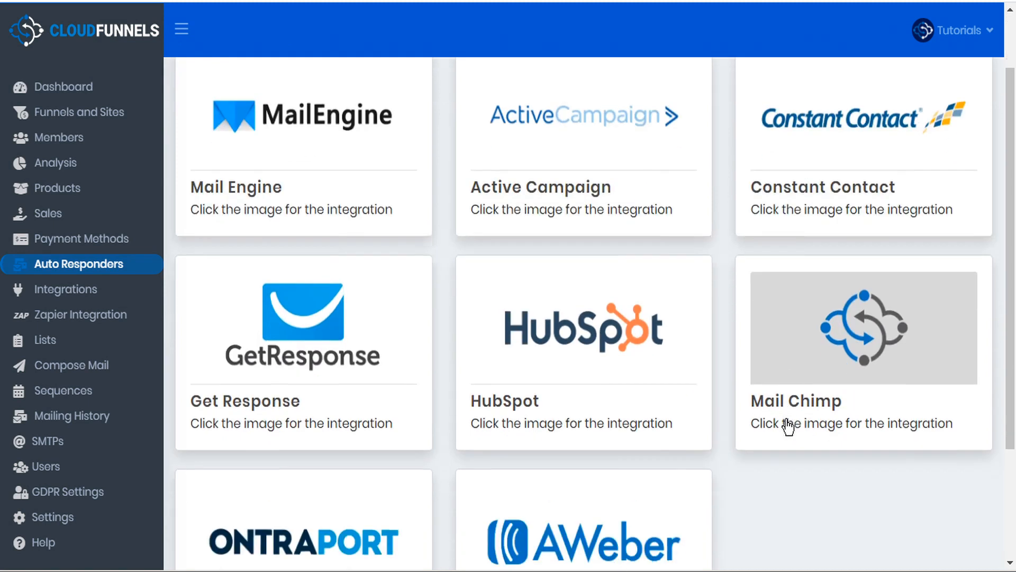
scroll(down, 3)
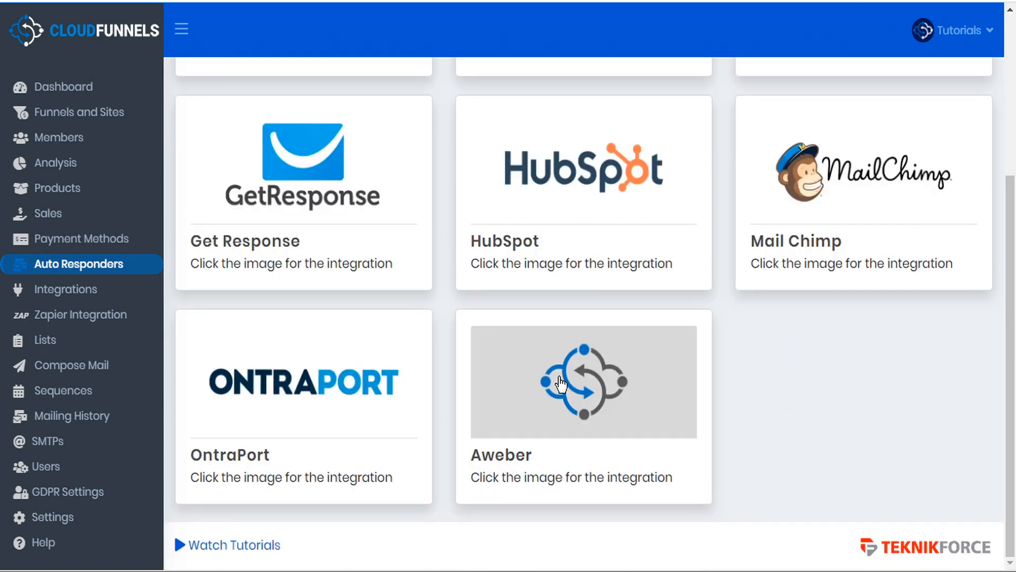
scroll(up, 3)
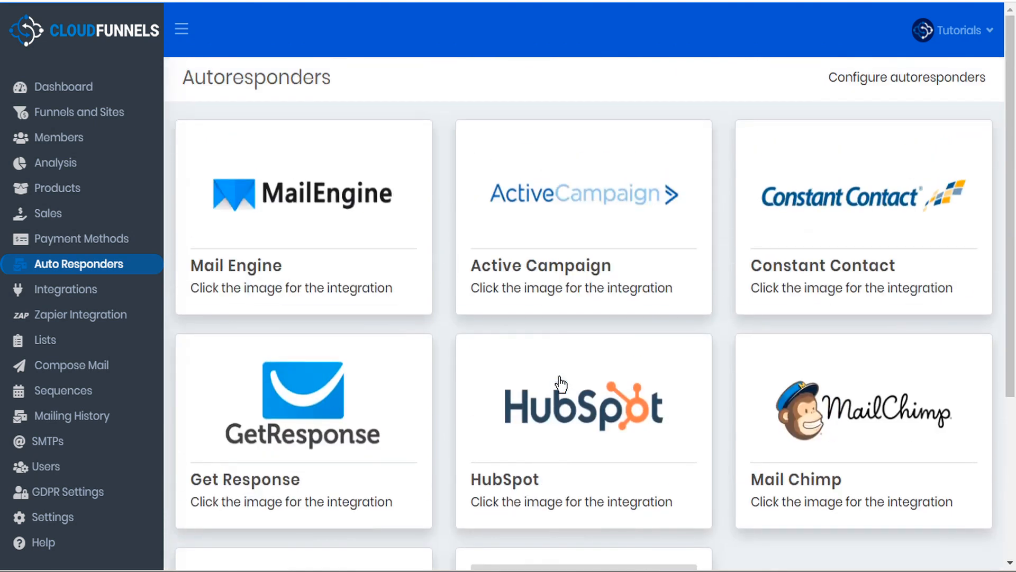
Step: Start a MailChimp connection titled Demo with a gmail contact email entered
click(864, 410)
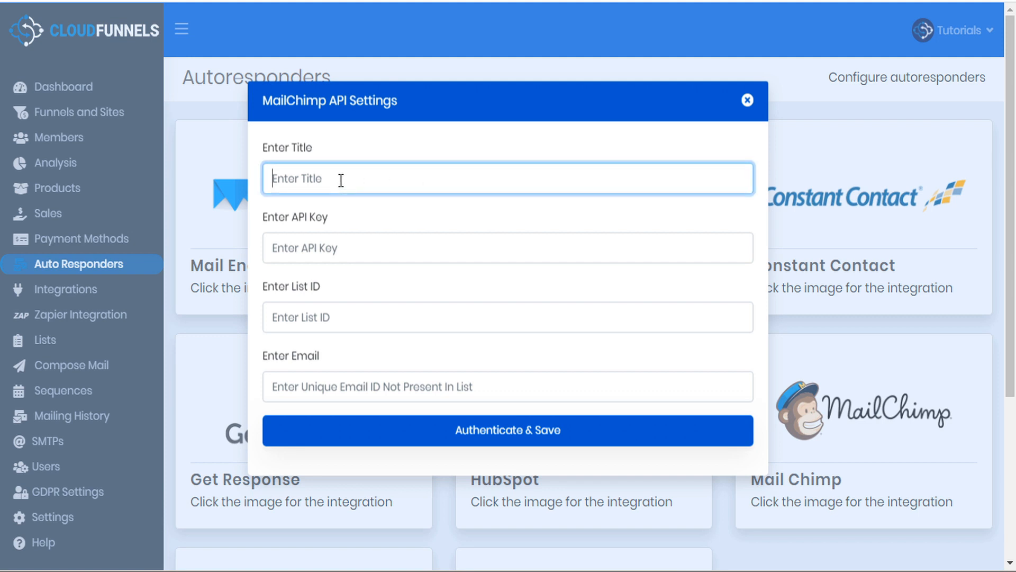
text(Demo)
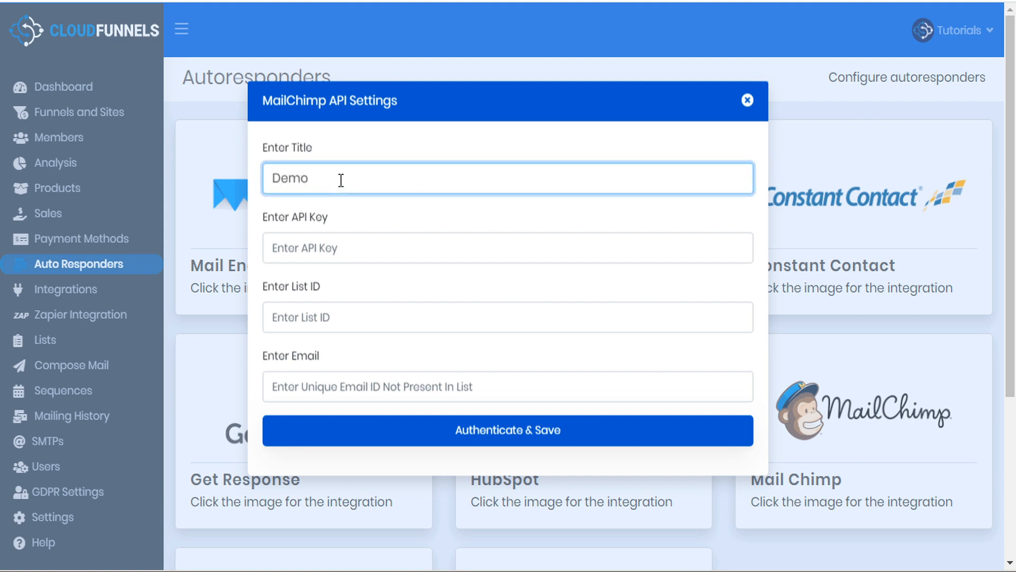
mouse_move(314, 246)
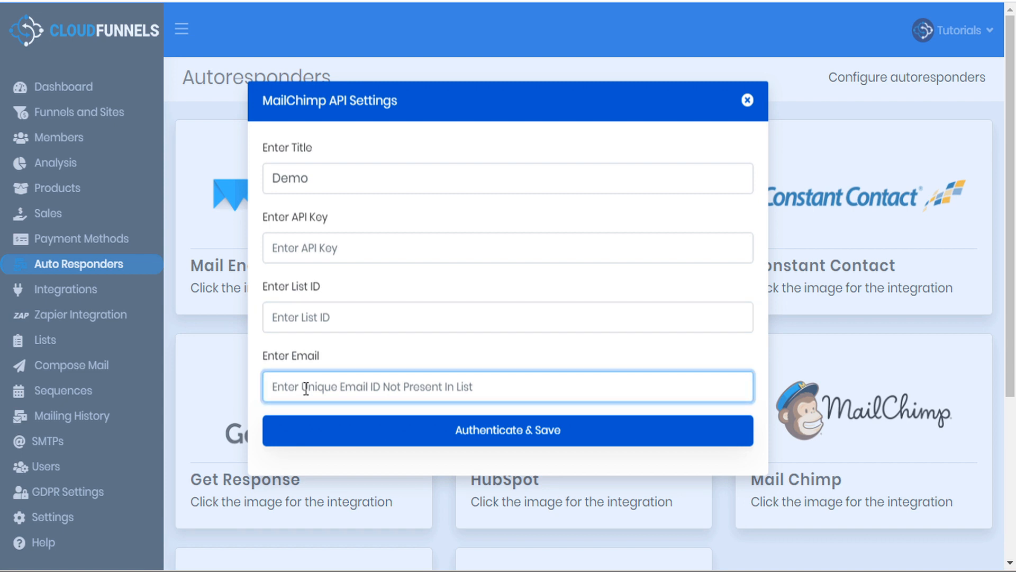
mouse_move(313, 306)
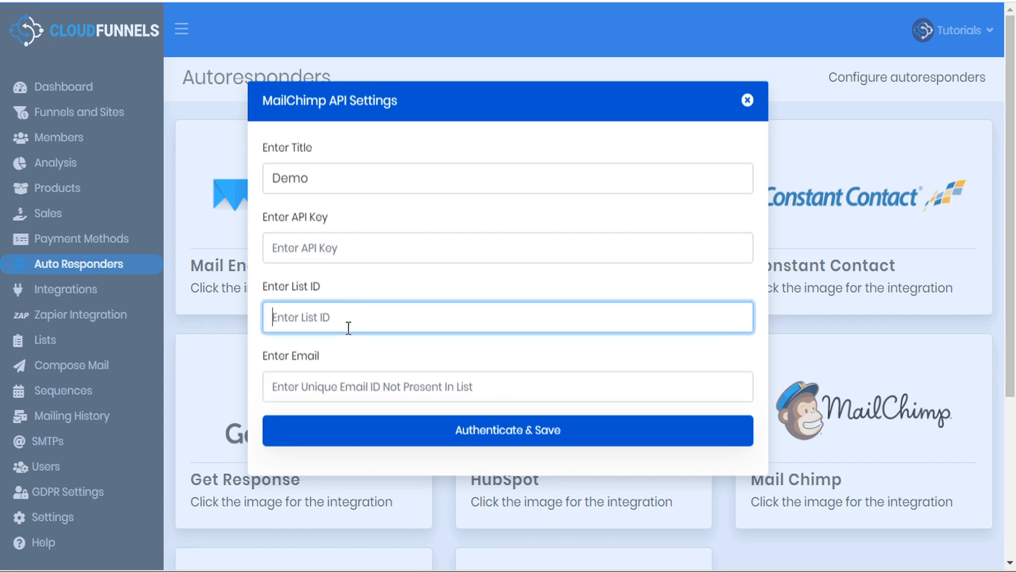
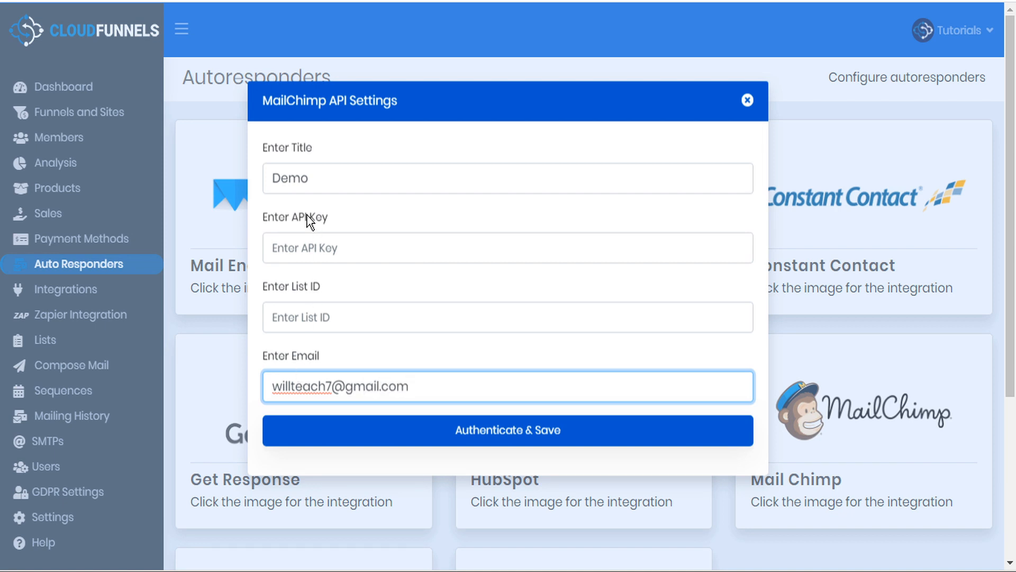
mouse_move(313, 280)
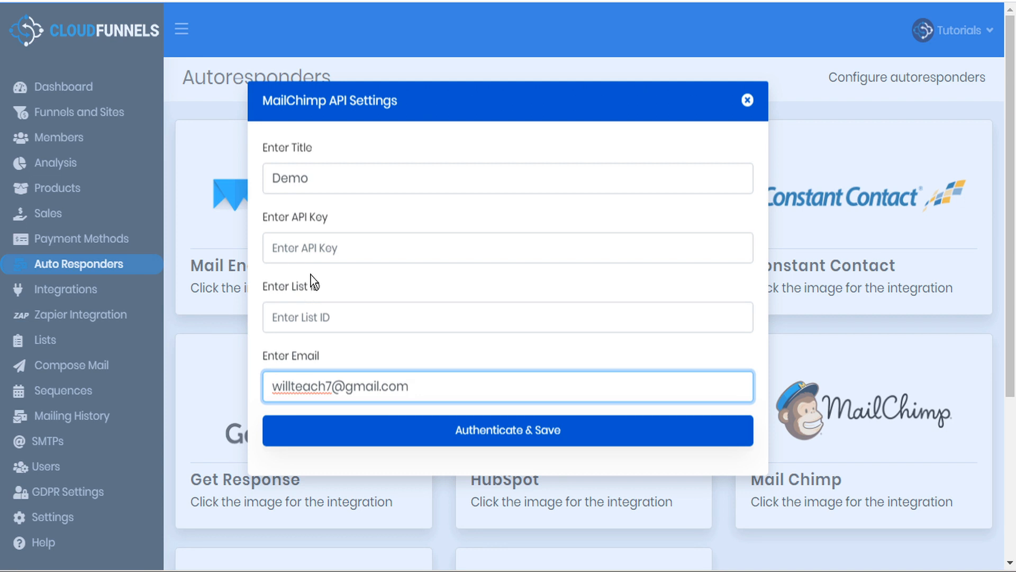
Step: Go to the Mailchimp account's Extras > API keys page
click(507, 430)
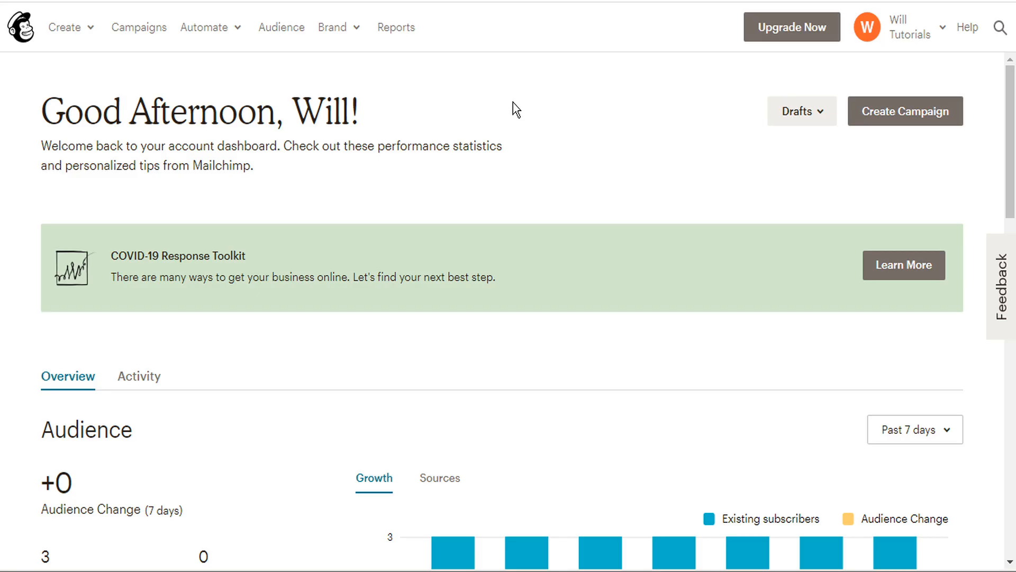
mouse_move(928, 38)
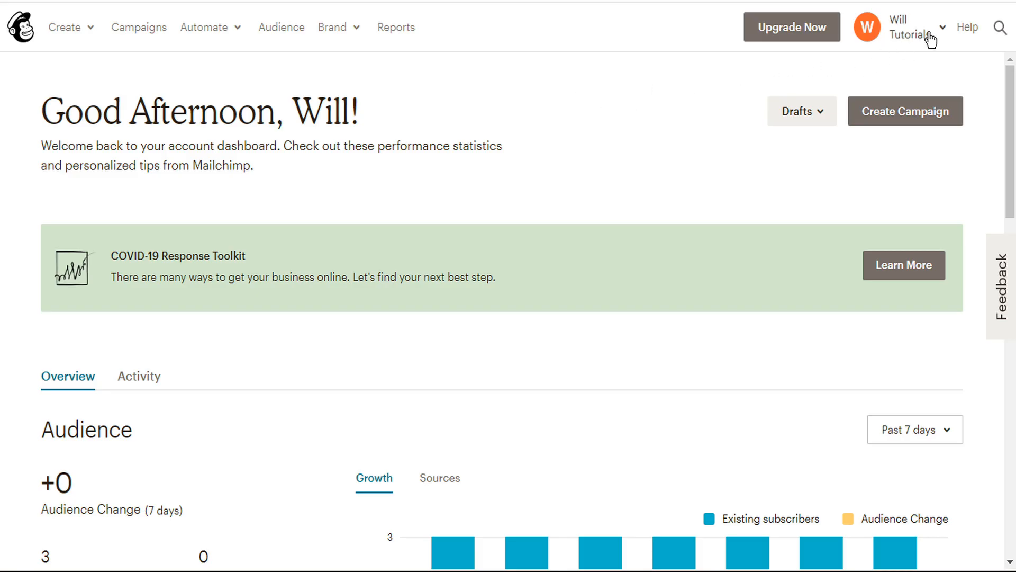
click(902, 27)
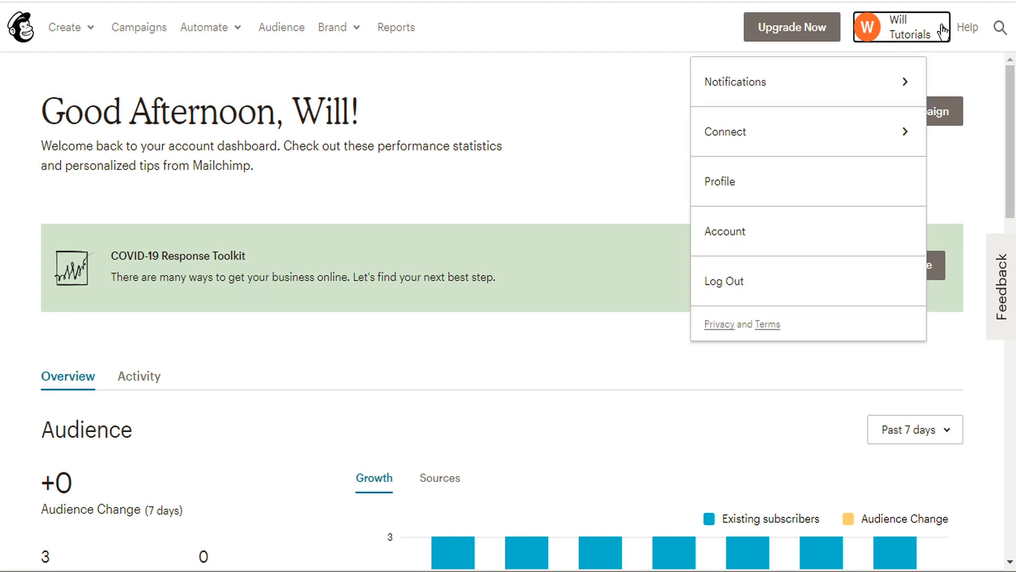
mouse_move(728, 232)
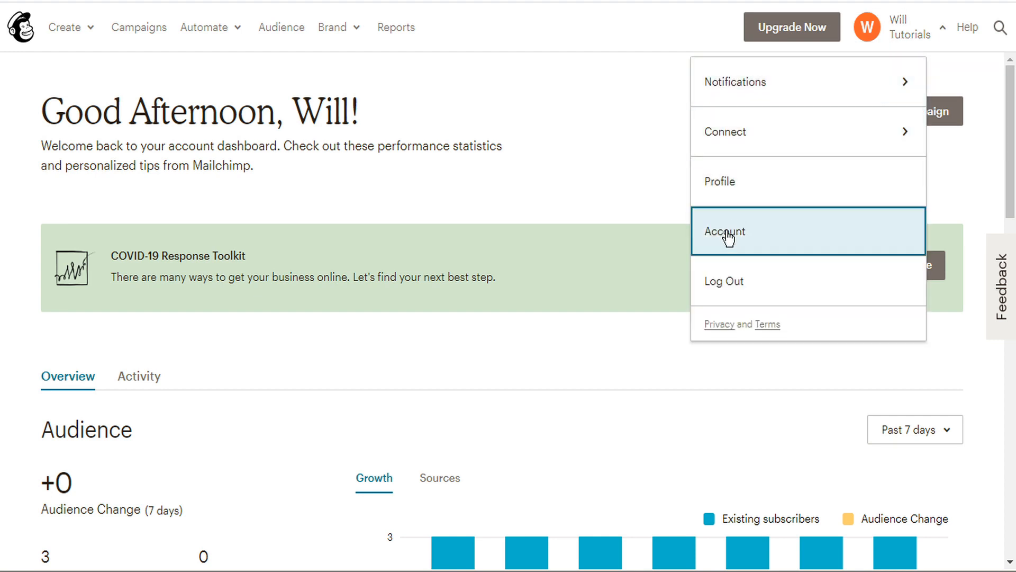
click(724, 232)
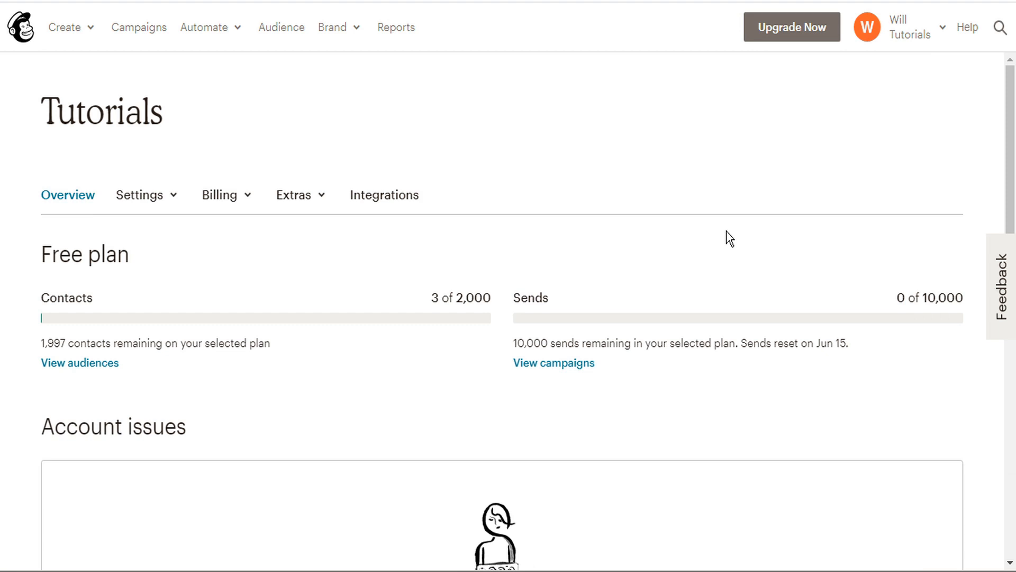
mouse_move(336, 183)
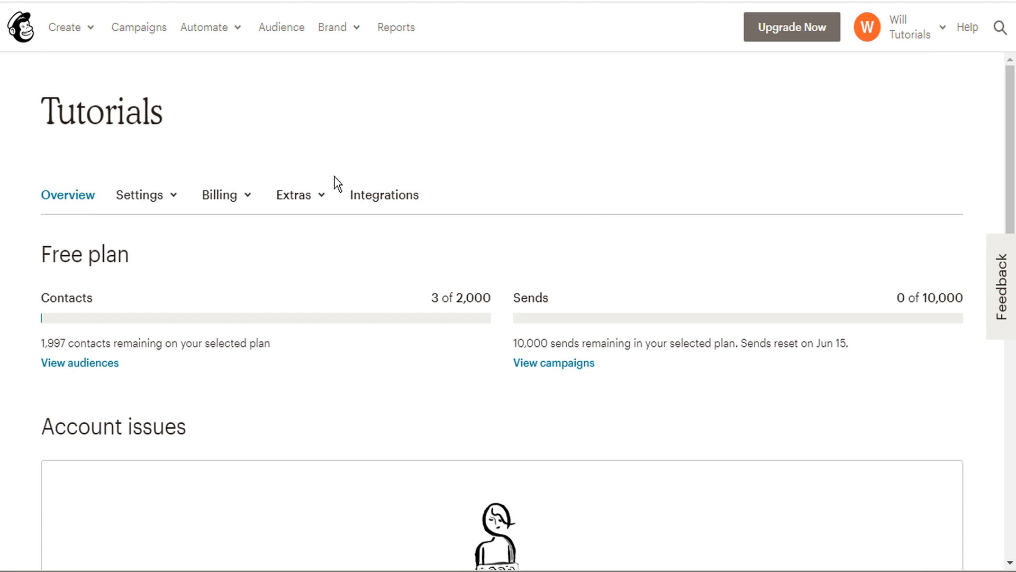
mouse_move(298, 195)
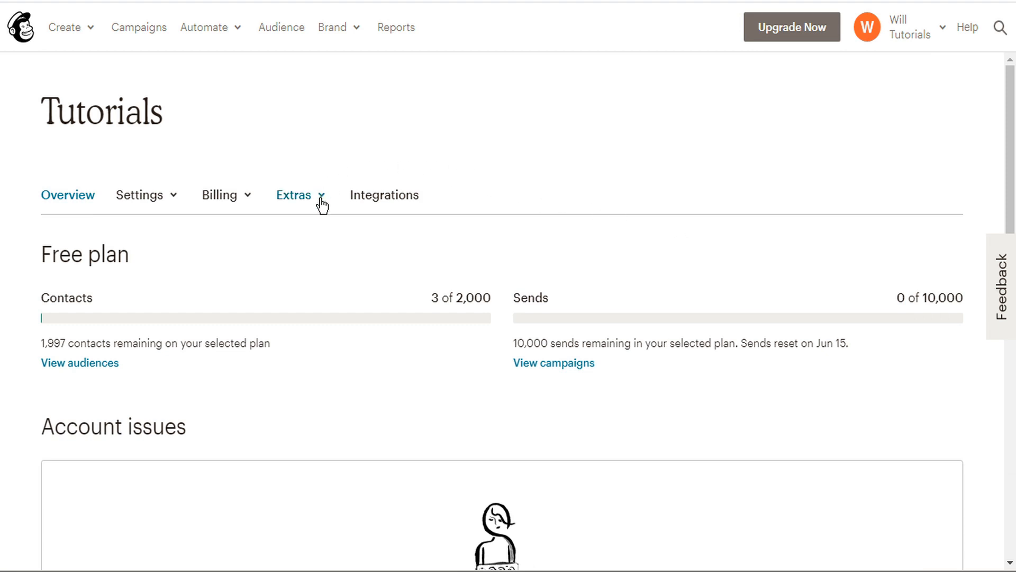
click(293, 194)
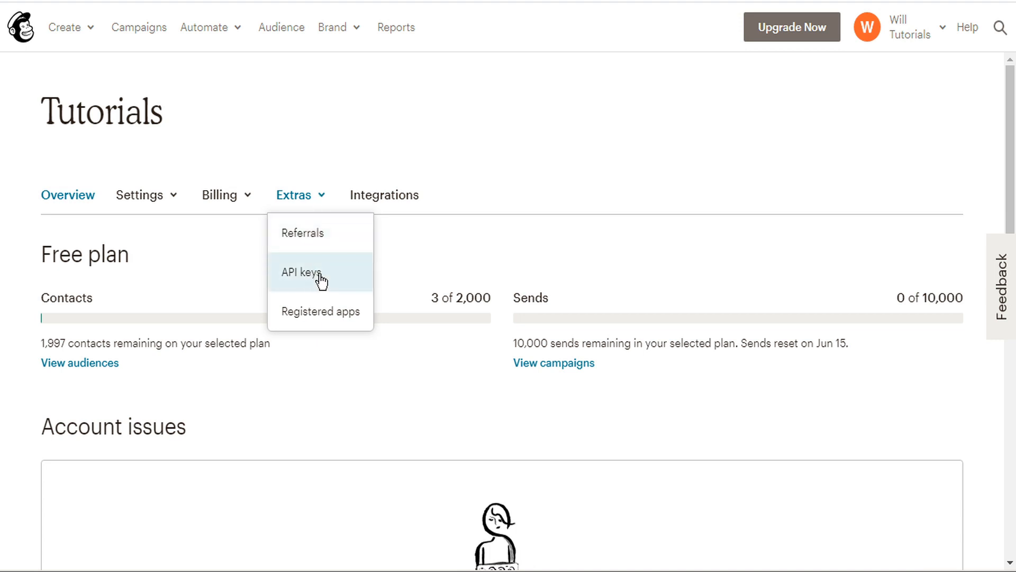
click(300, 272)
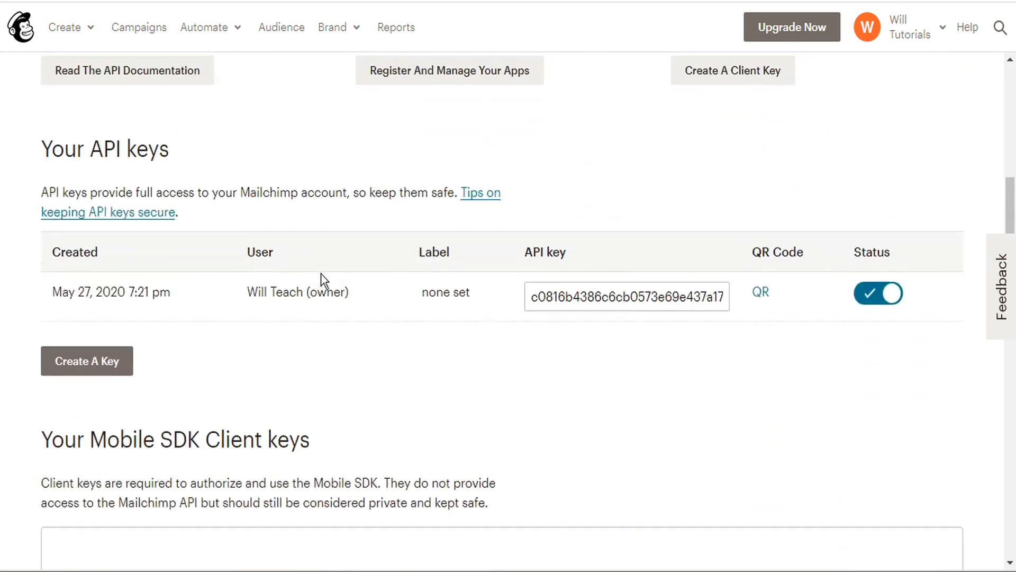
scroll(down, 3)
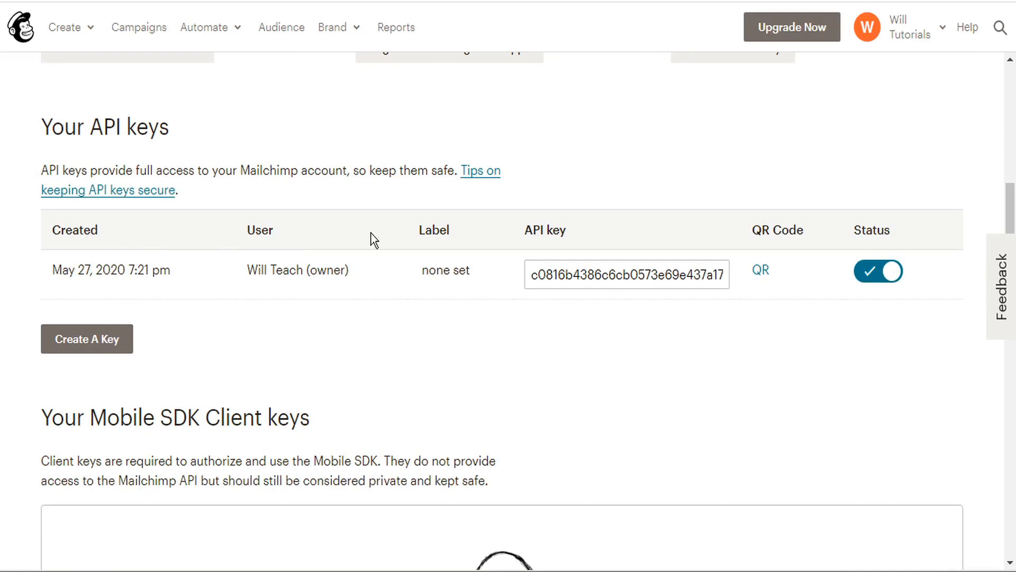
mouse_move(91, 347)
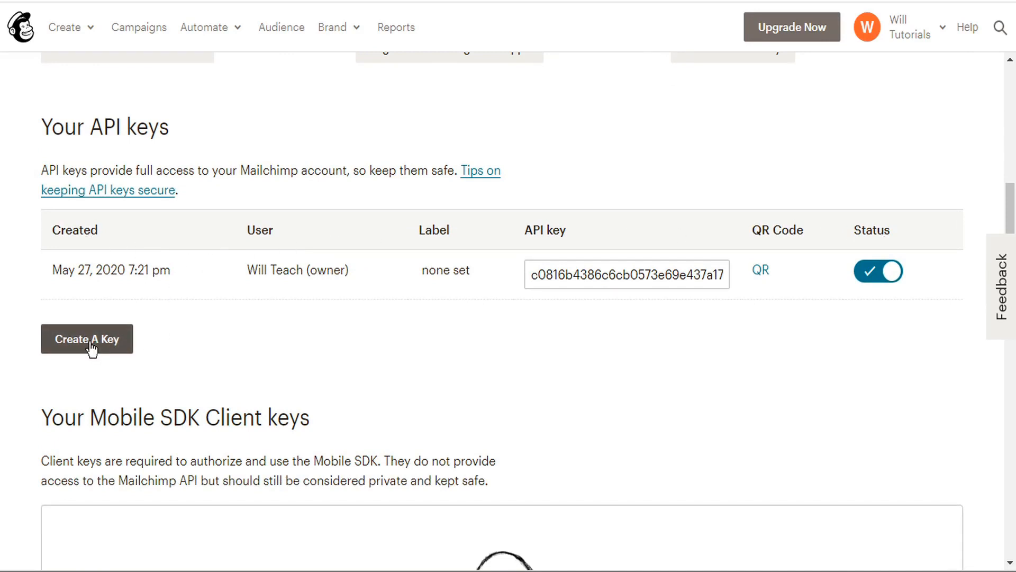
click(87, 339)
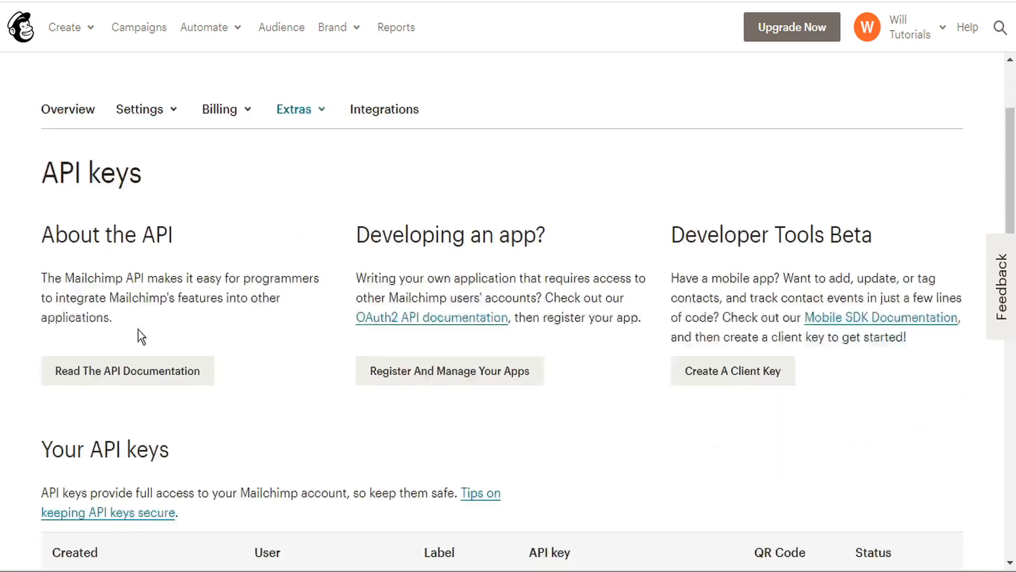
scroll(down, 3)
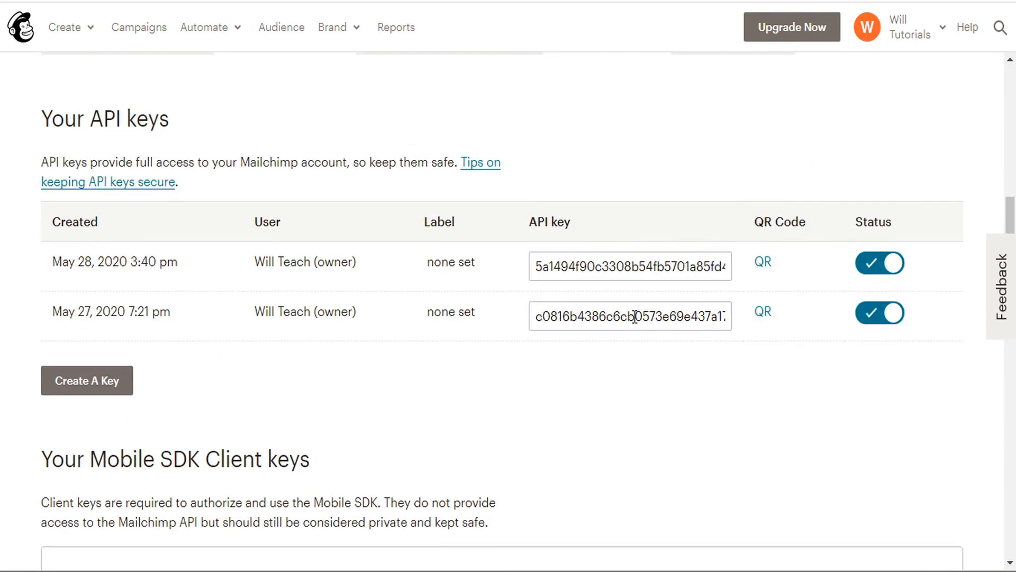
click(628, 266)
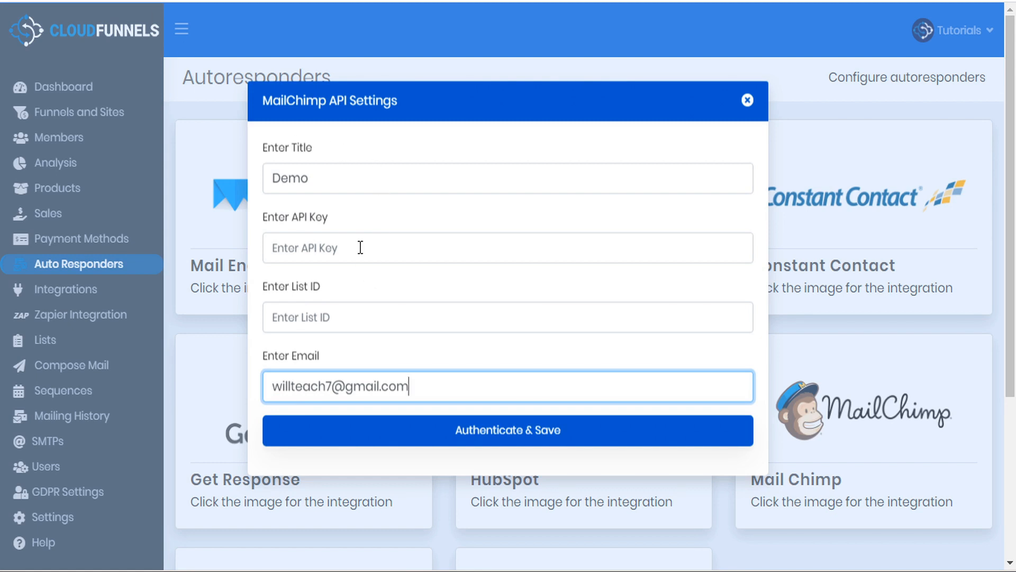
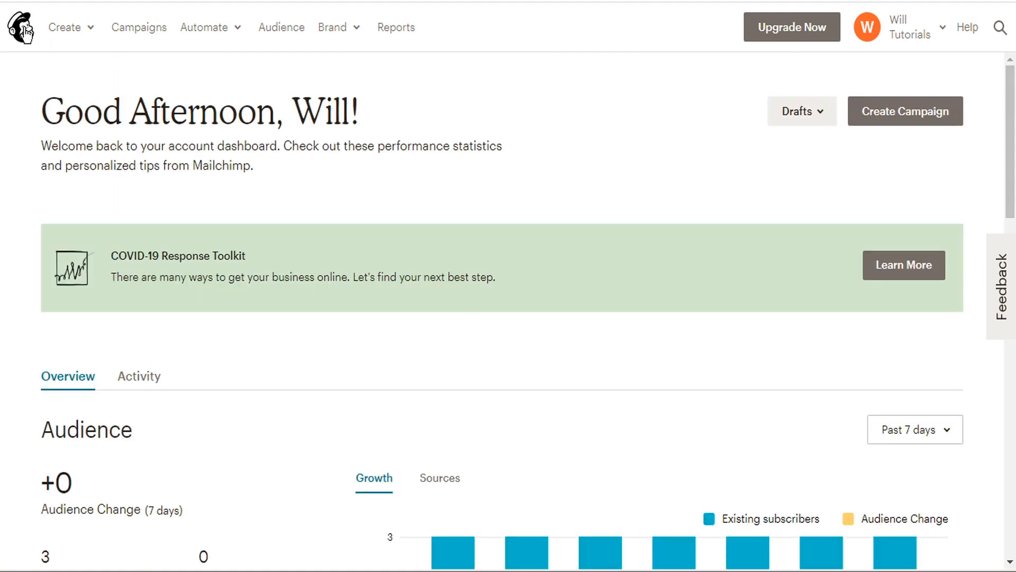
mouse_move(58, 97)
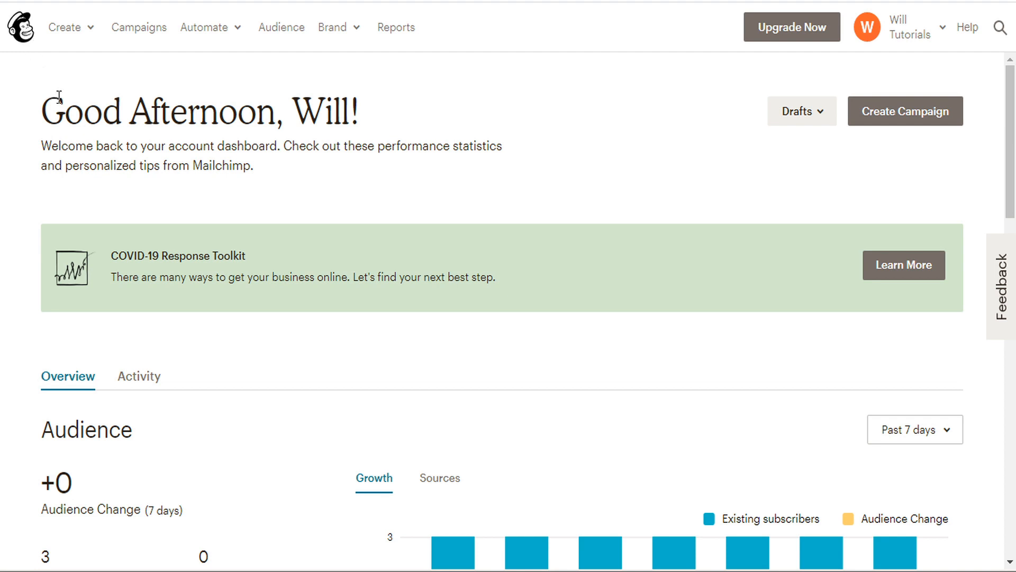
Step: Go to the Tutorials audience's Settings from the Mailchimp audiences list
scroll(down, 3)
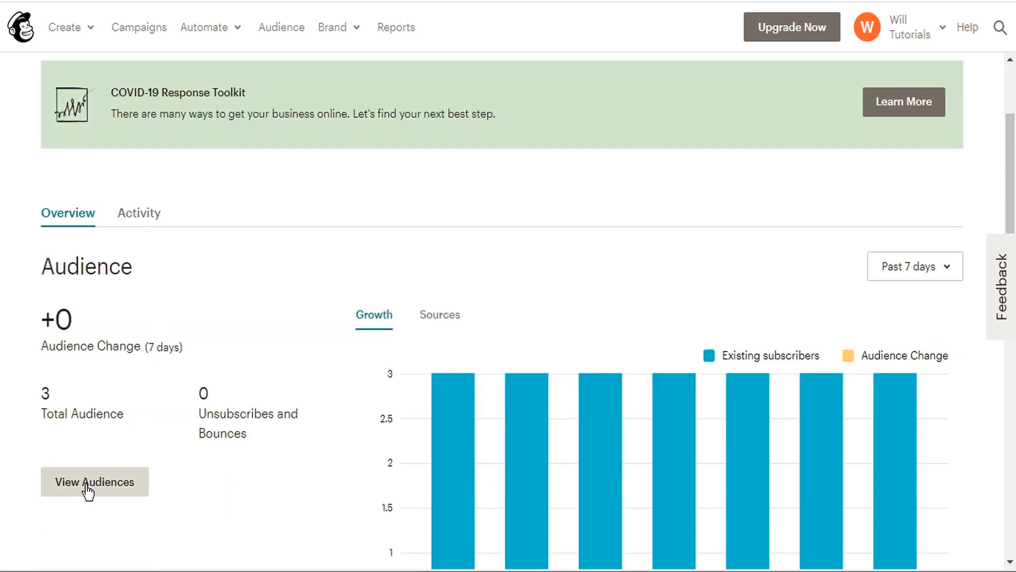
click(95, 482)
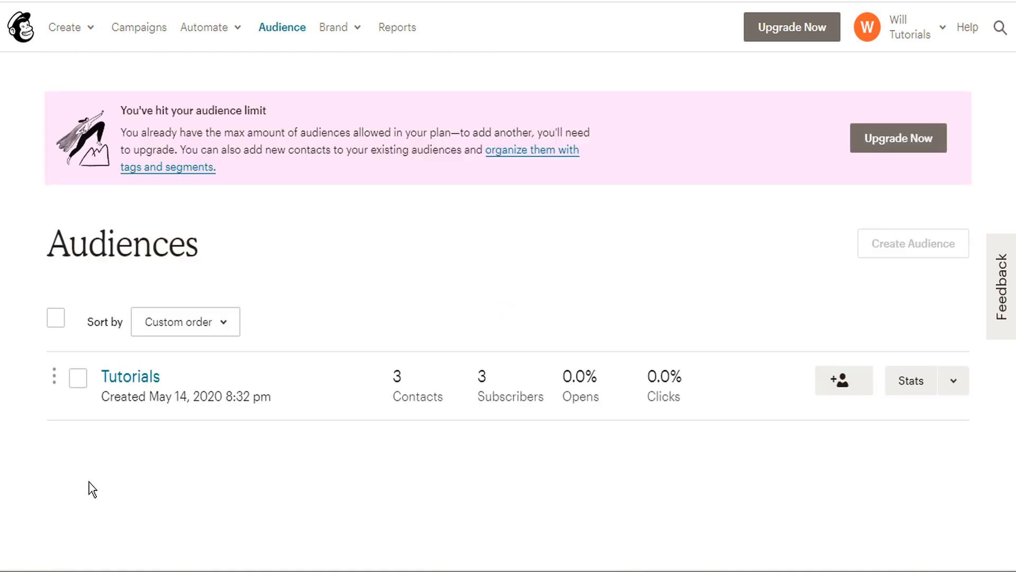
mouse_move(130, 377)
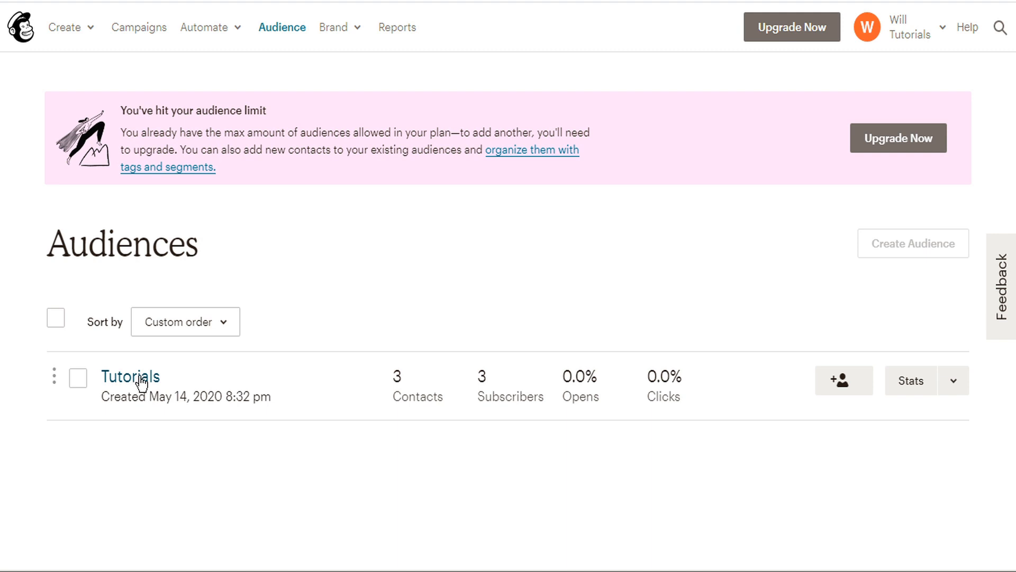
click(953, 380)
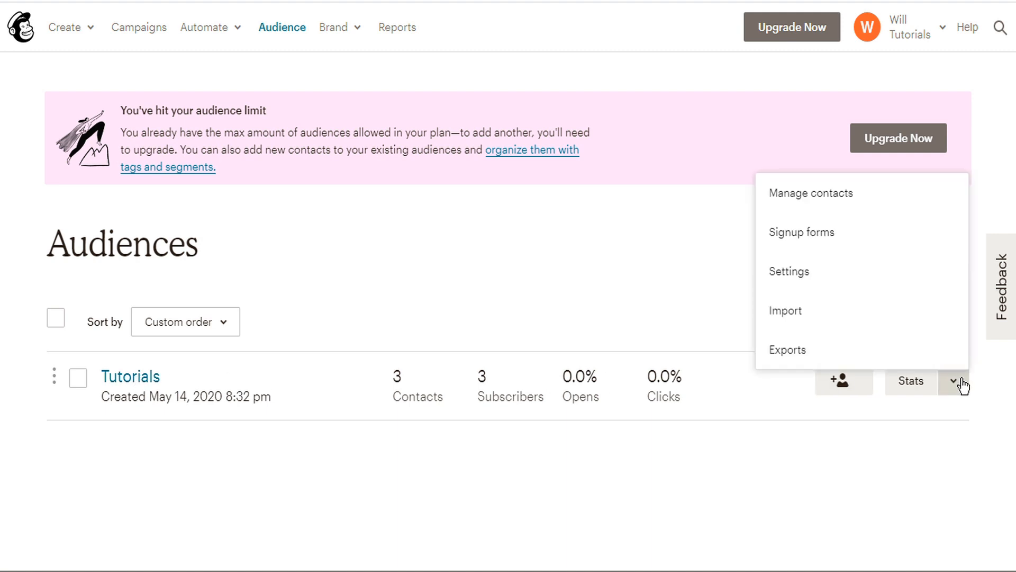
mouse_move(789, 271)
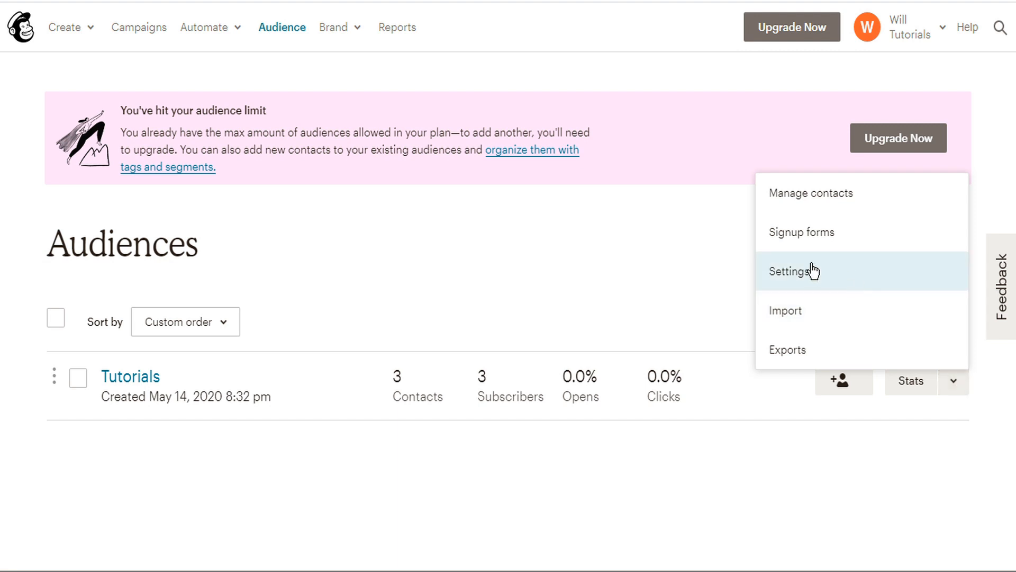
click(789, 272)
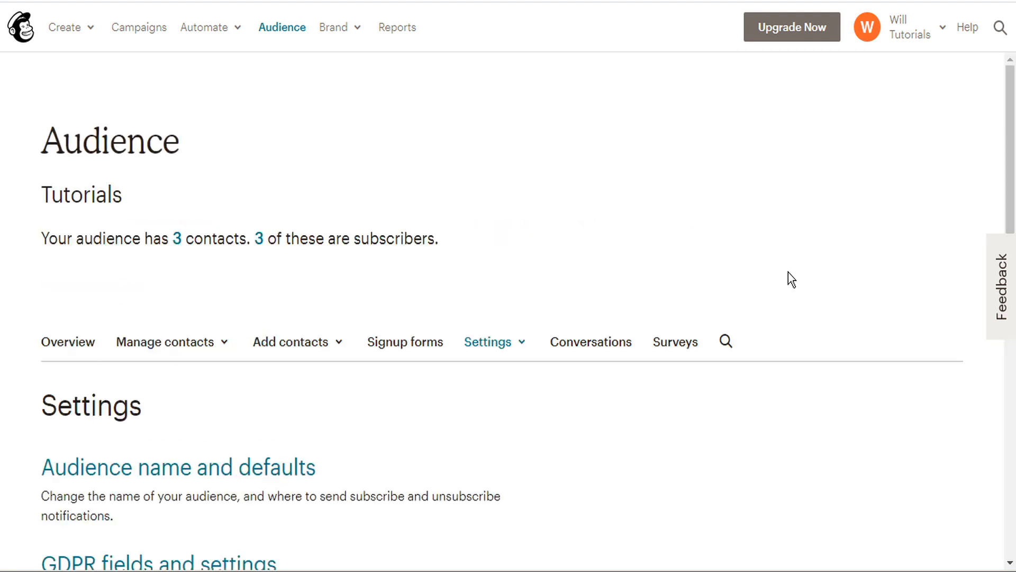
Step: Reveal and select the audience's unique id 5d5ba4652c for copying
scroll(down, 3)
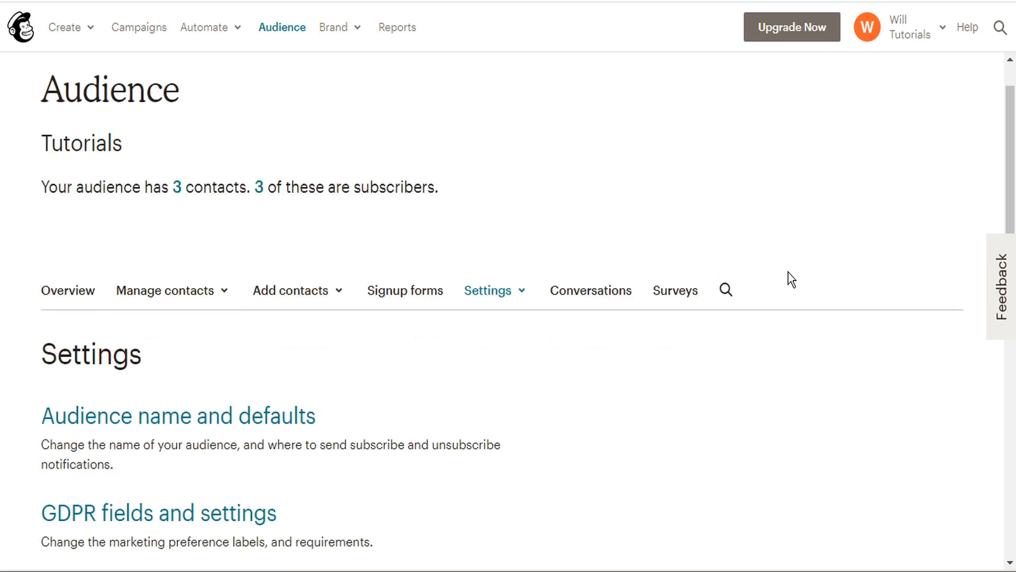
scroll(down, 3)
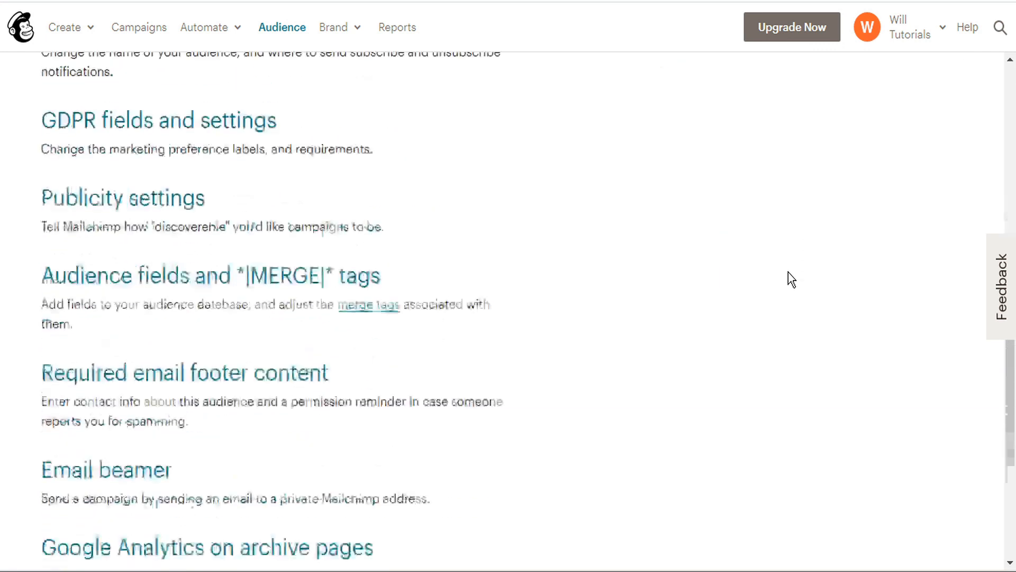
scroll(down, 3)
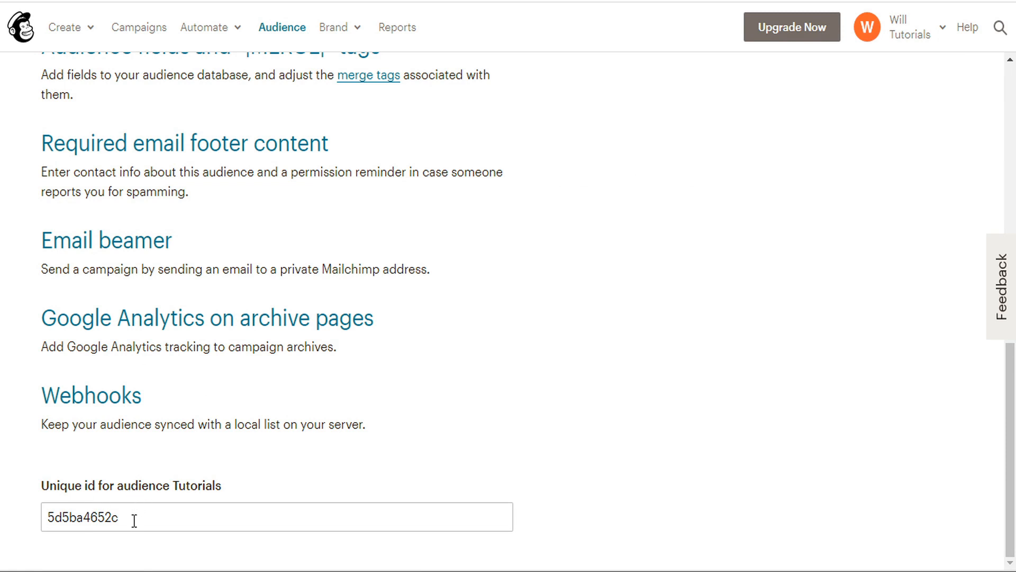
triple_click(83, 517)
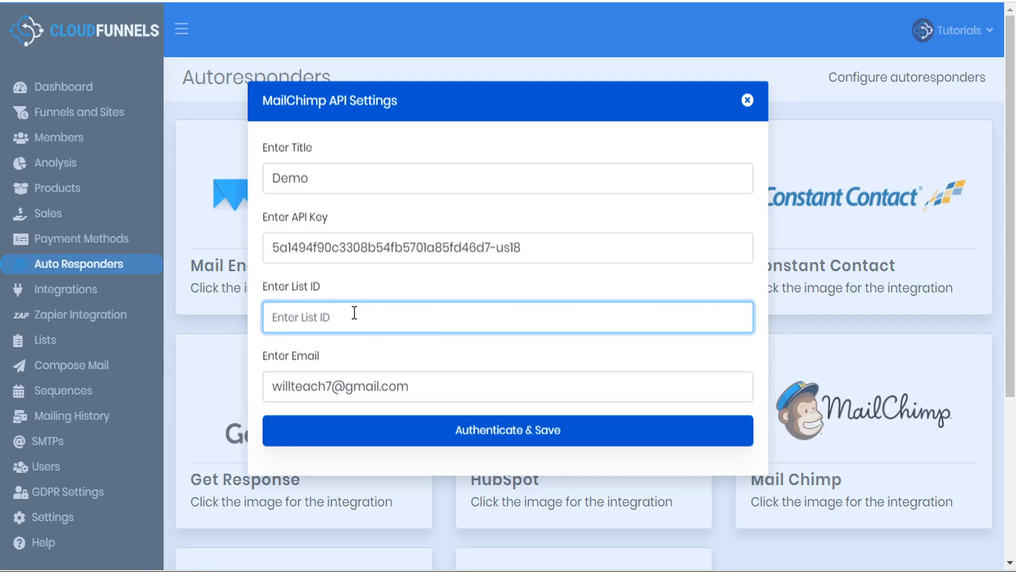
Step: Enter list ID 5d5ba4652c, attempt Authenticate & Save, then clear the email field
text(5d5ba4652c)
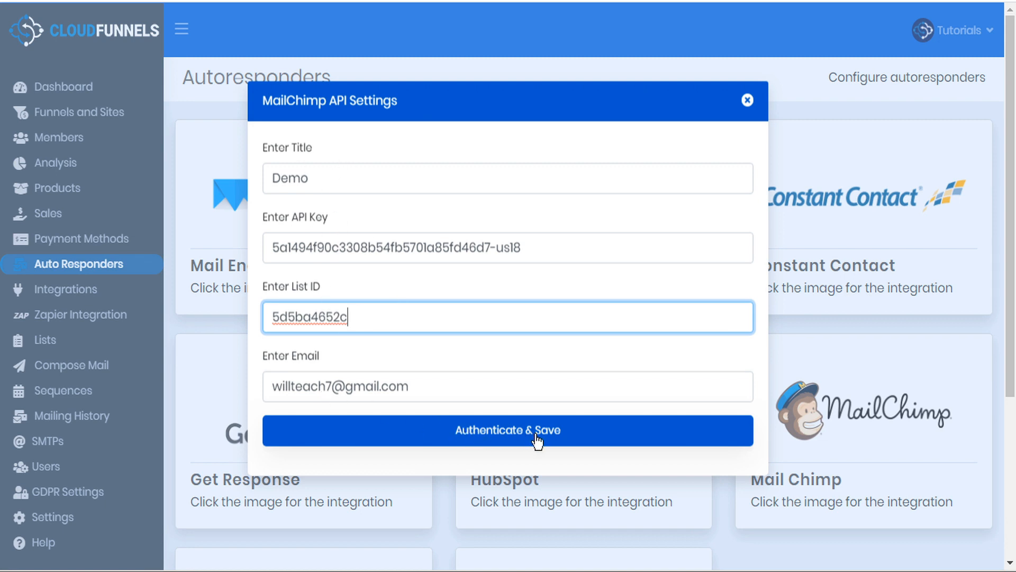
click(507, 429)
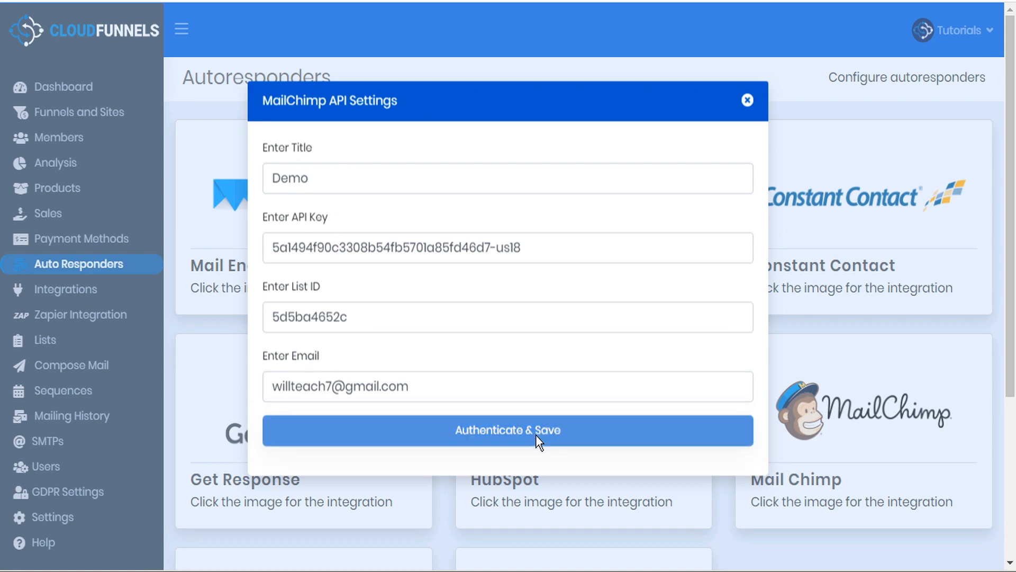
click(507, 430)
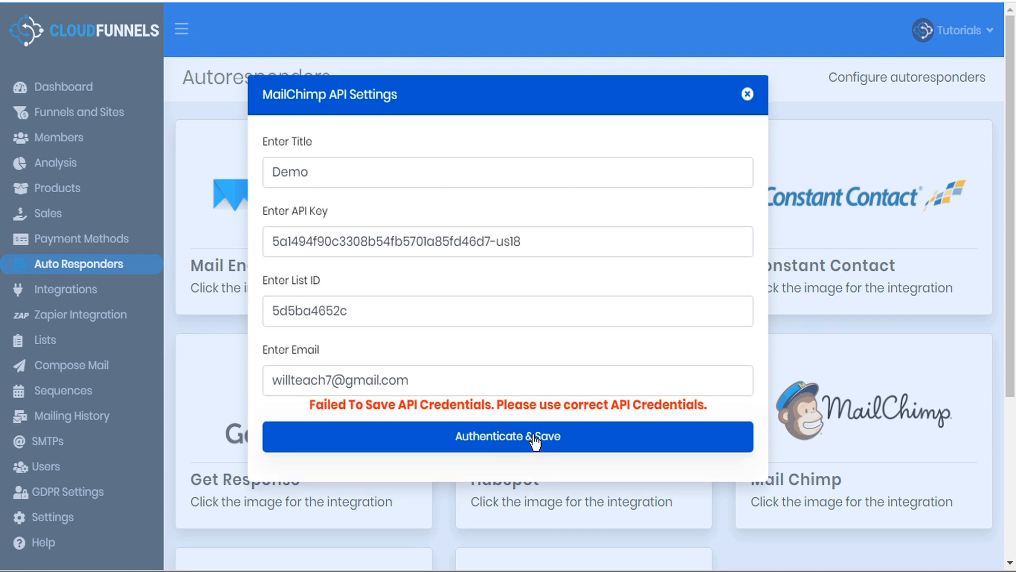
mouse_move(446, 403)
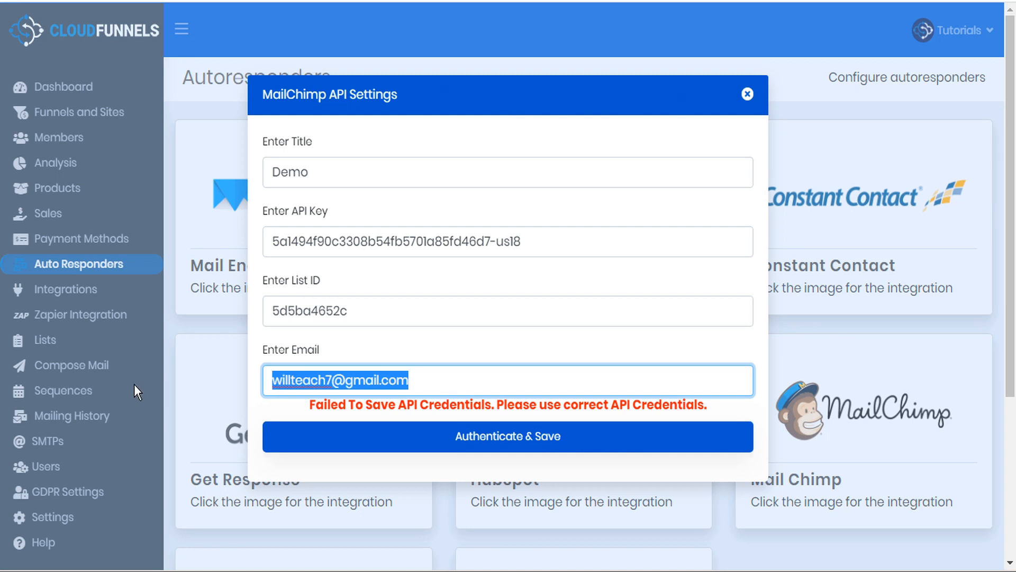
key(delete)
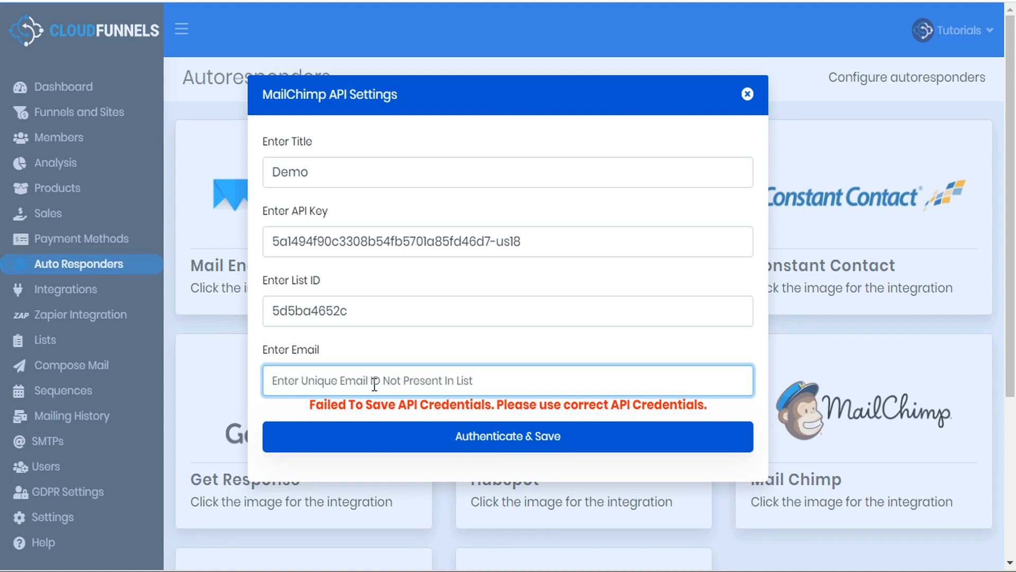
mouse_move(475, 380)
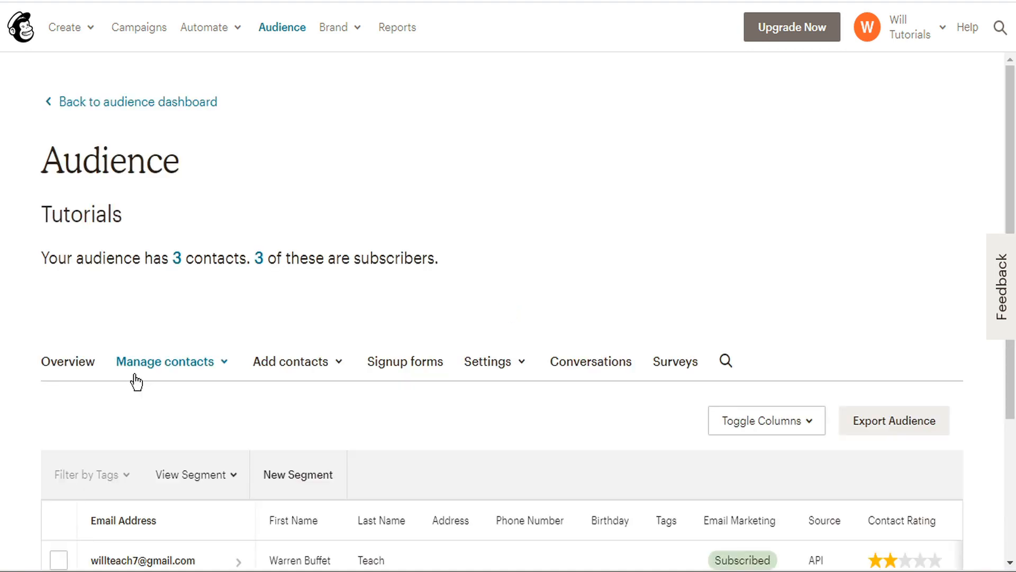
Step: Archive the existing test contact from the Tutorials audience and confirm
scroll(down, 3)
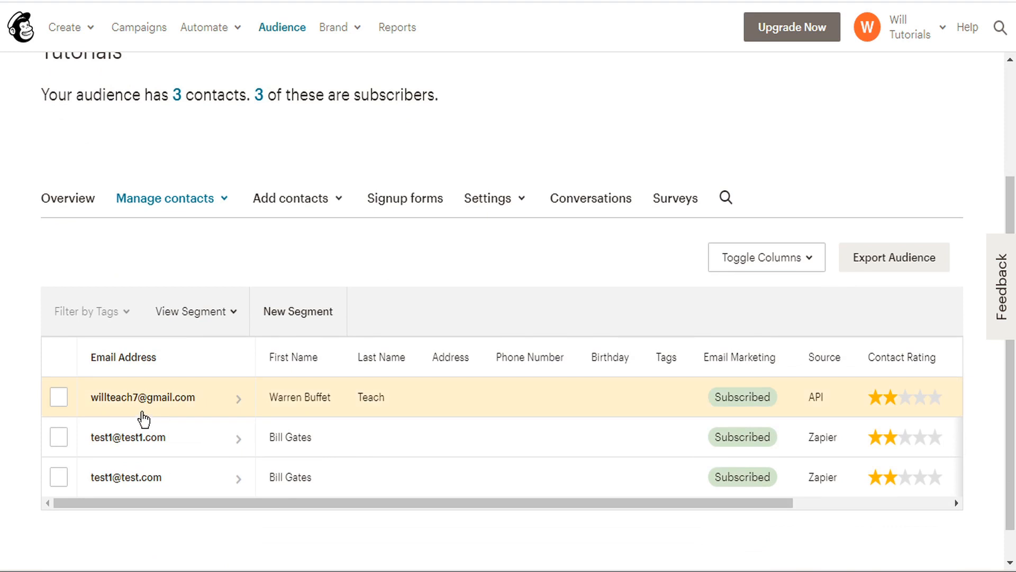
mouse_move(170, 404)
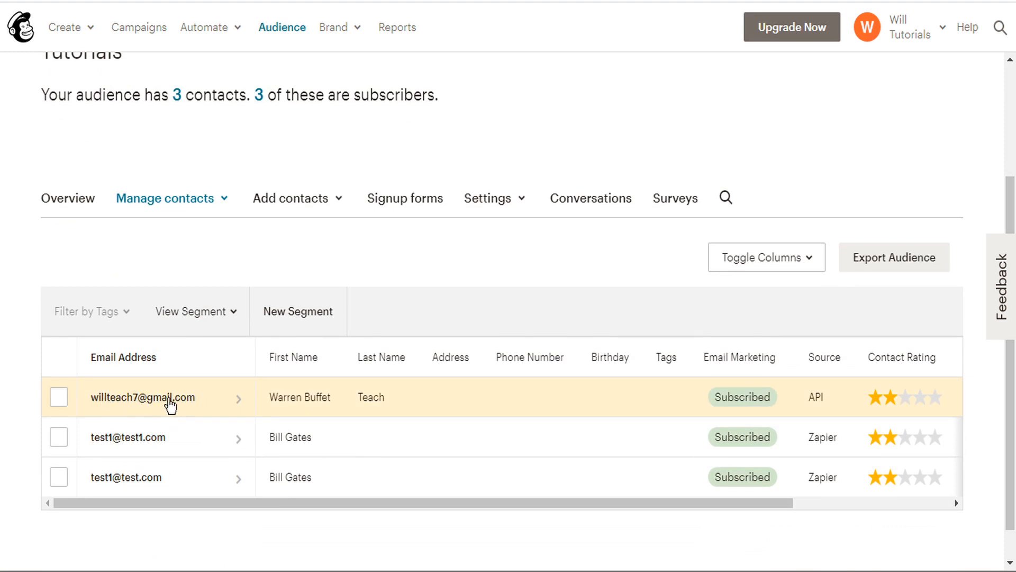
mouse_move(61, 400)
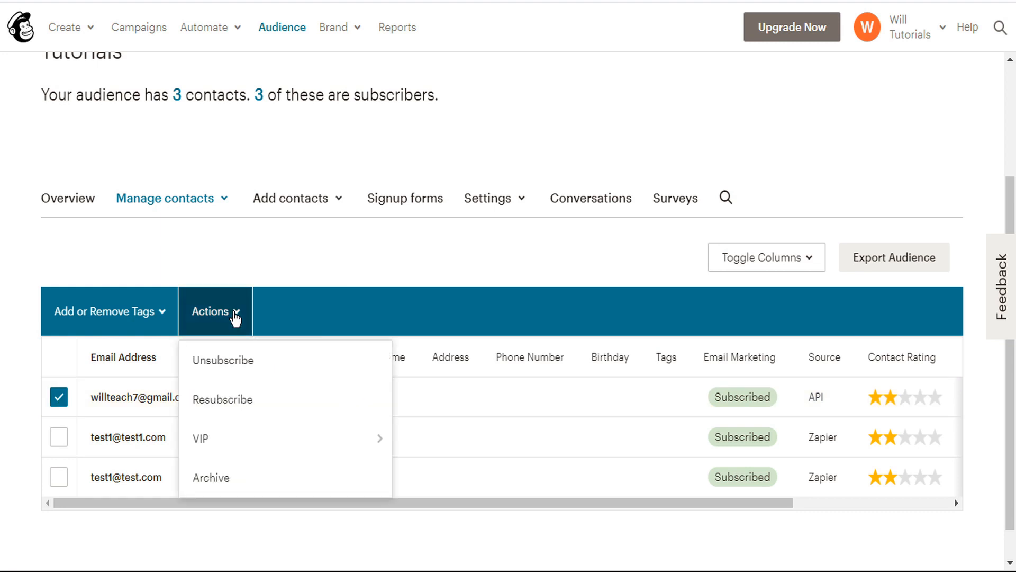
click(210, 477)
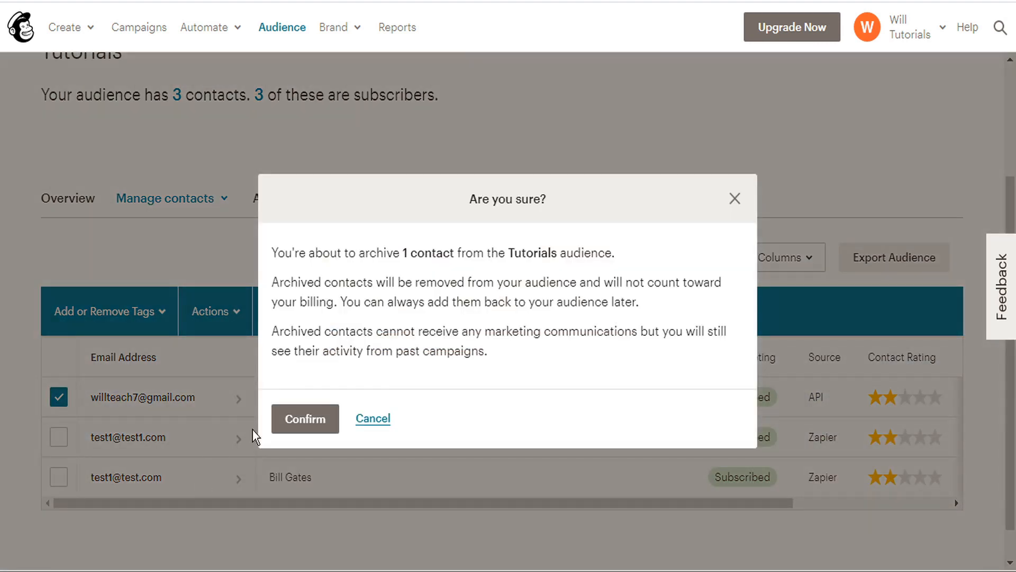
click(304, 418)
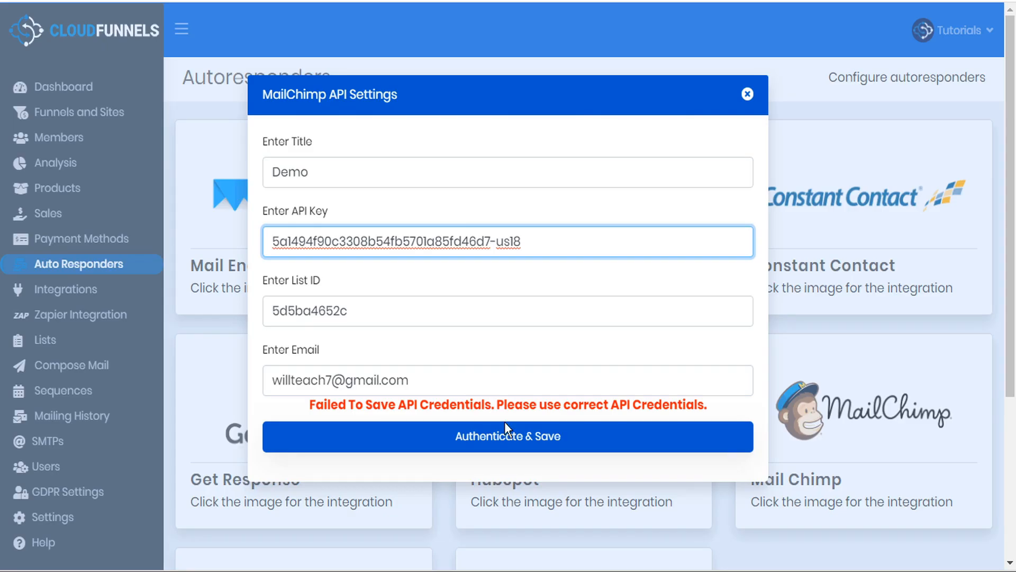
Step: Authenticate & Save the Demo connection successfully and view it in the saved autoresponders
click(507, 435)
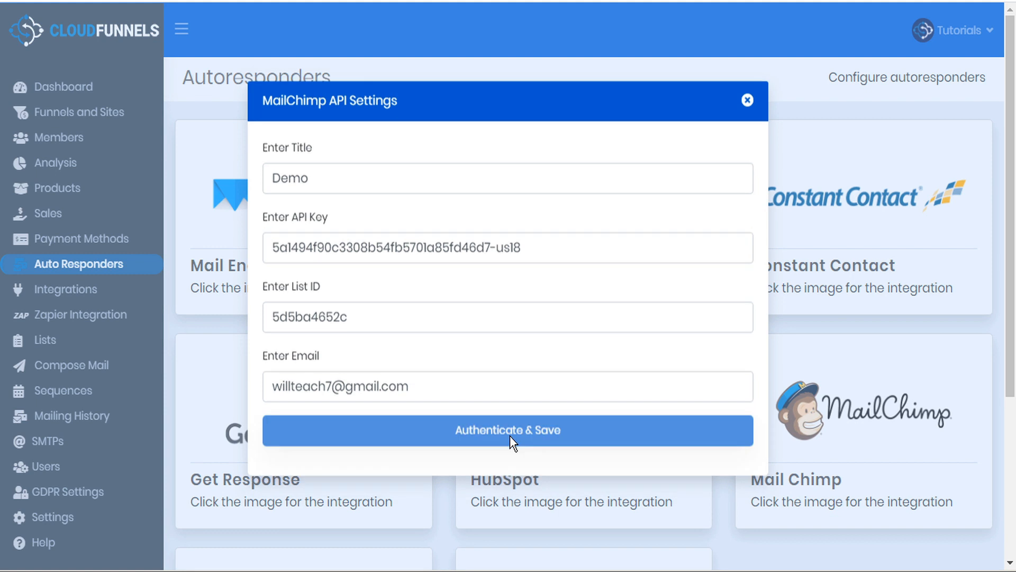
click(507, 430)
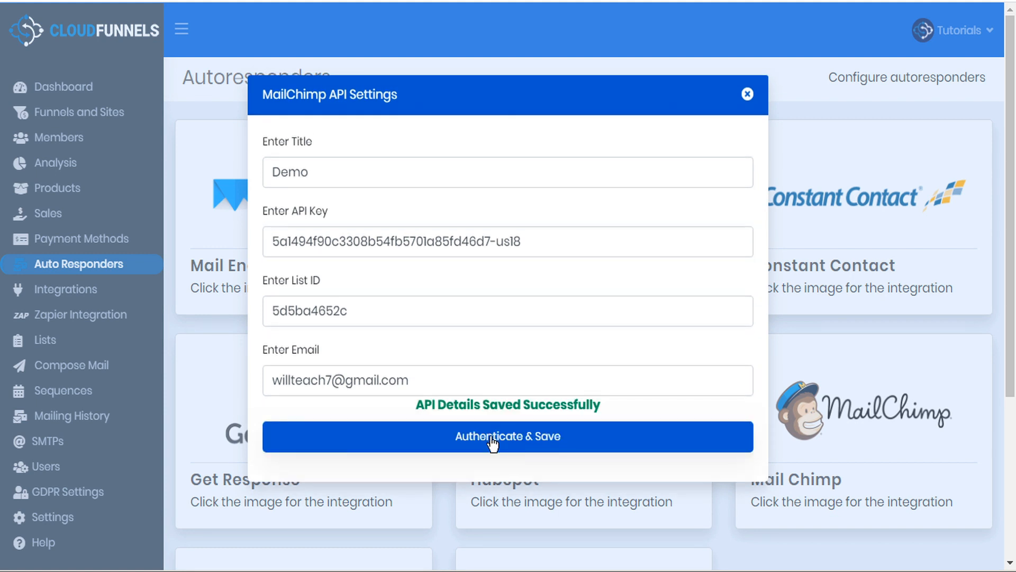
mouse_move(605, 429)
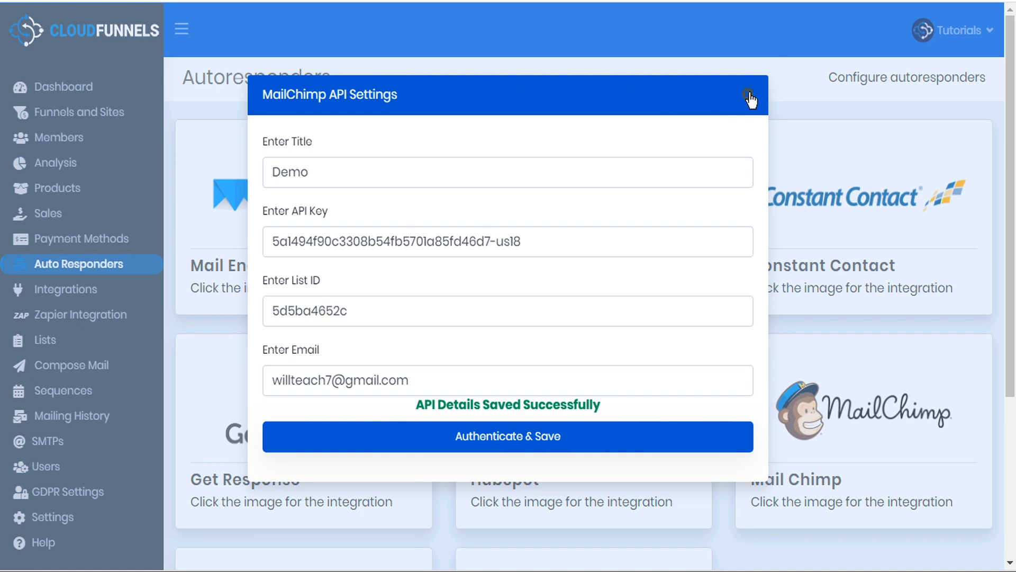
click(750, 96)
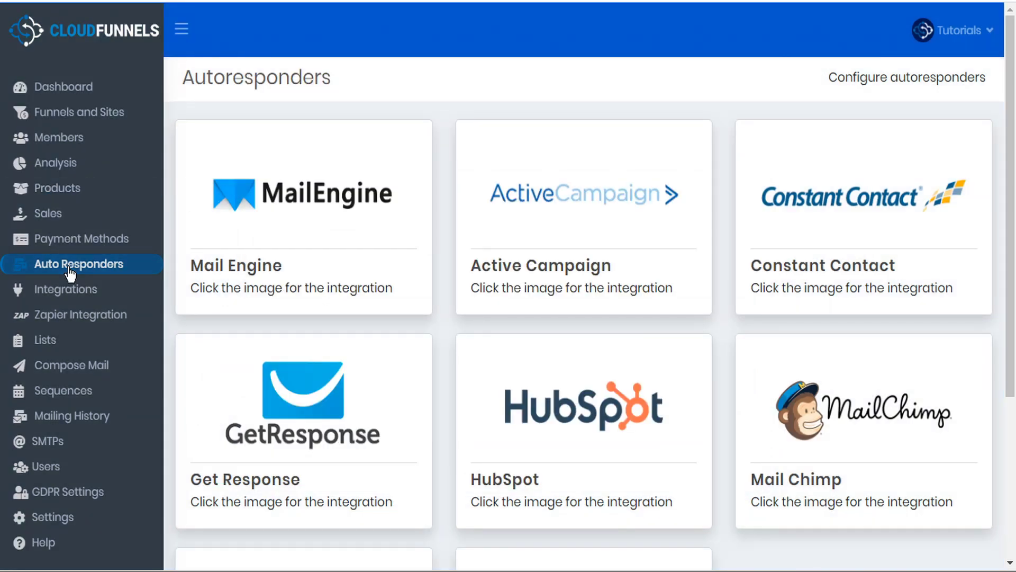
click(906, 77)
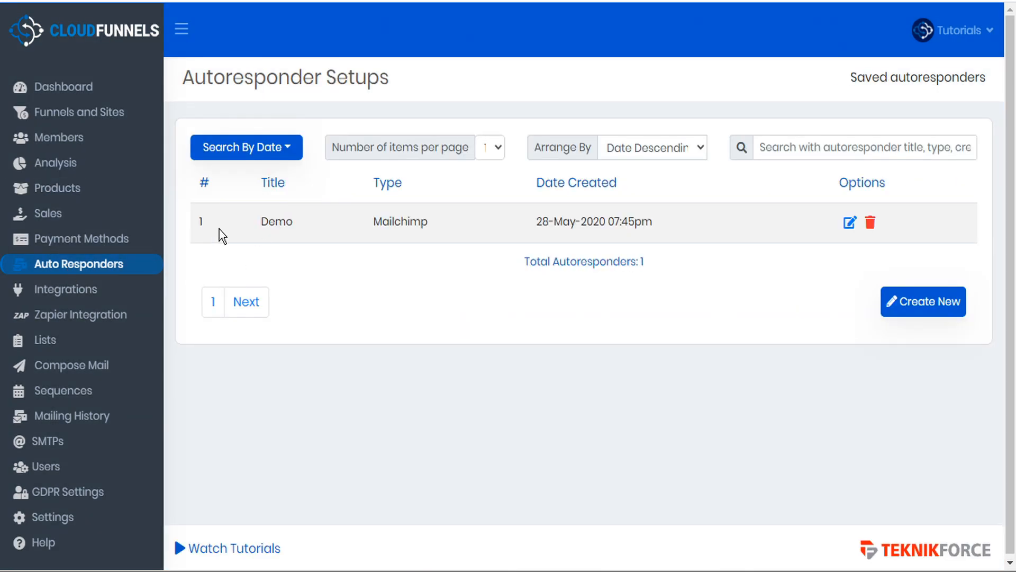
mouse_move(838, 232)
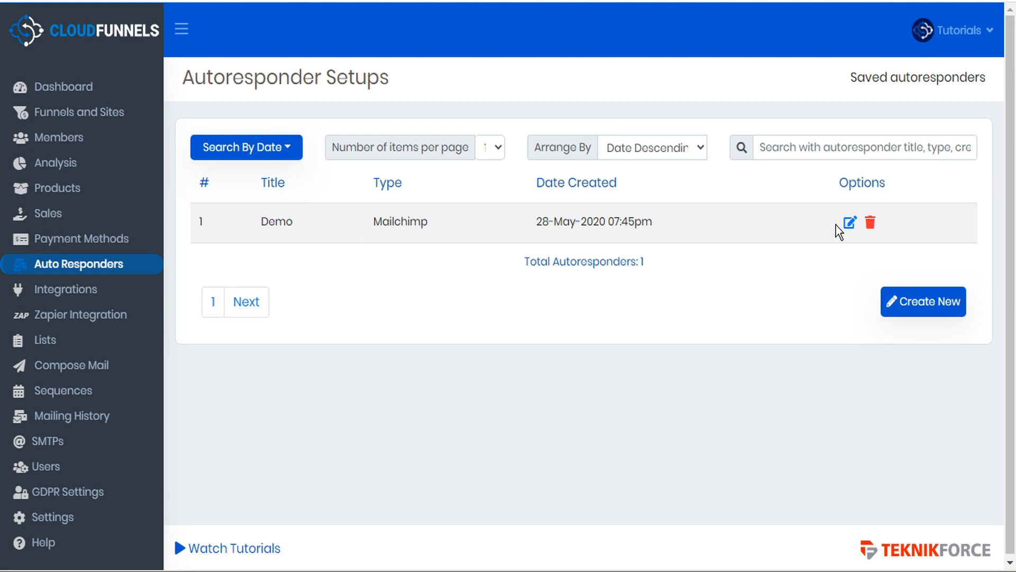
mouse_move(309, 254)
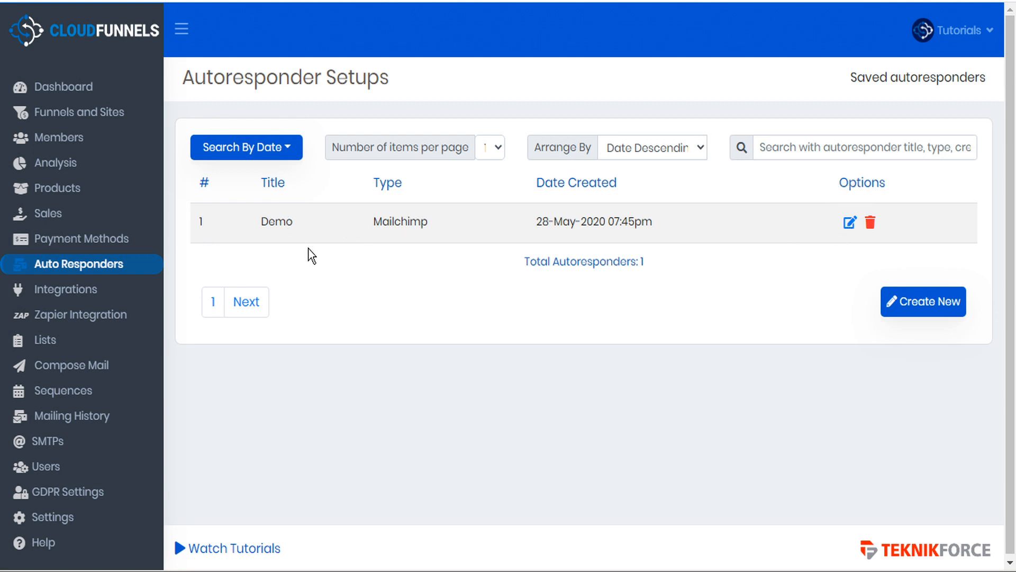
mouse_move(276, 238)
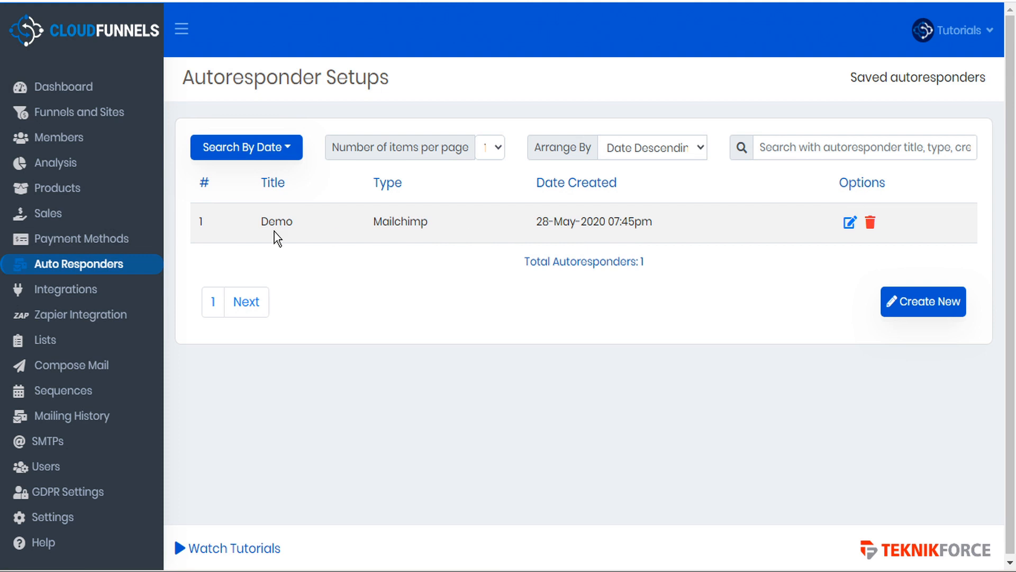
mouse_move(922, 306)
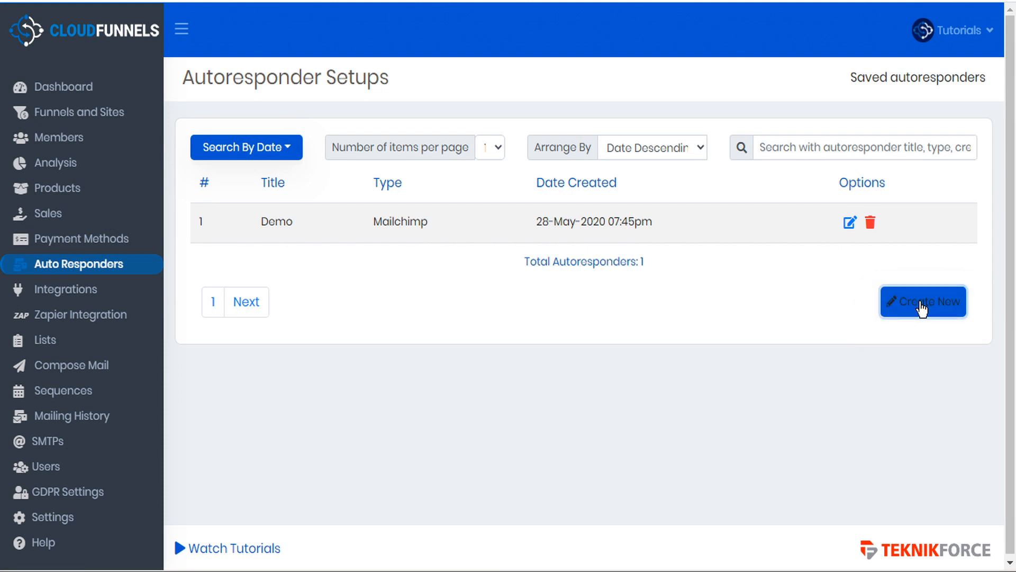
Step: Briefly view the empty Mail Engine connection form and return to the service chooser
click(922, 300)
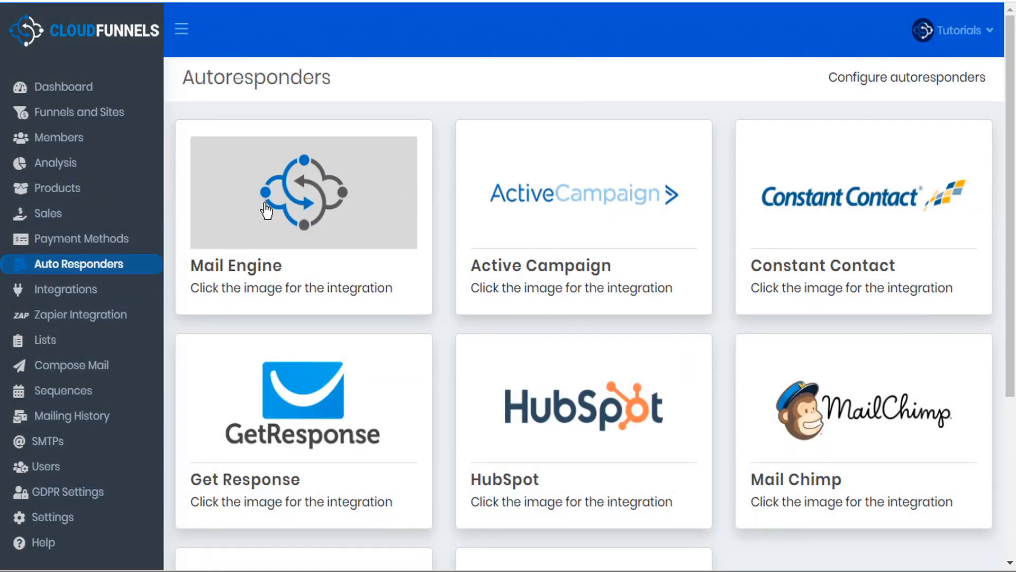
click(303, 190)
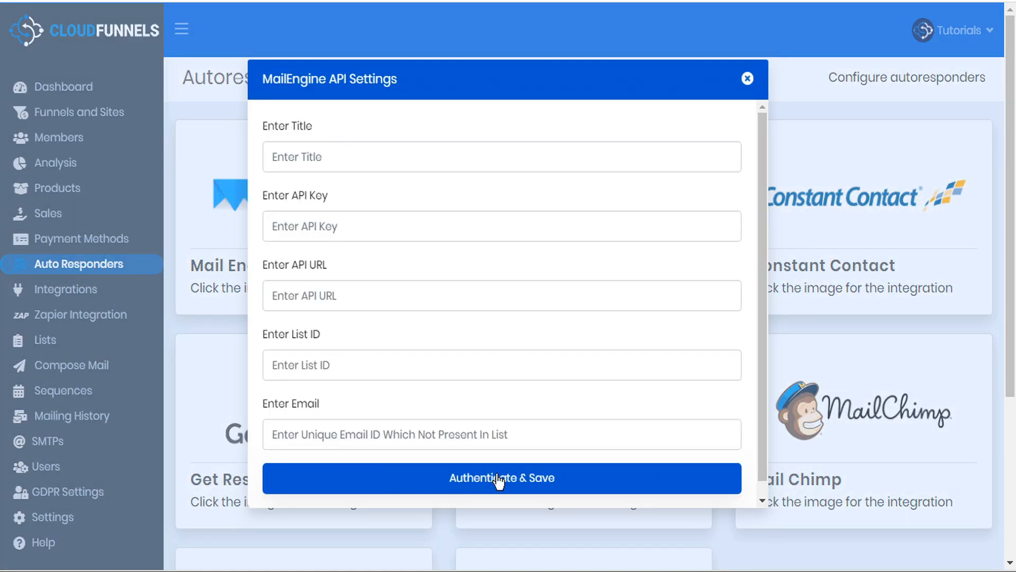
mouse_move(746, 85)
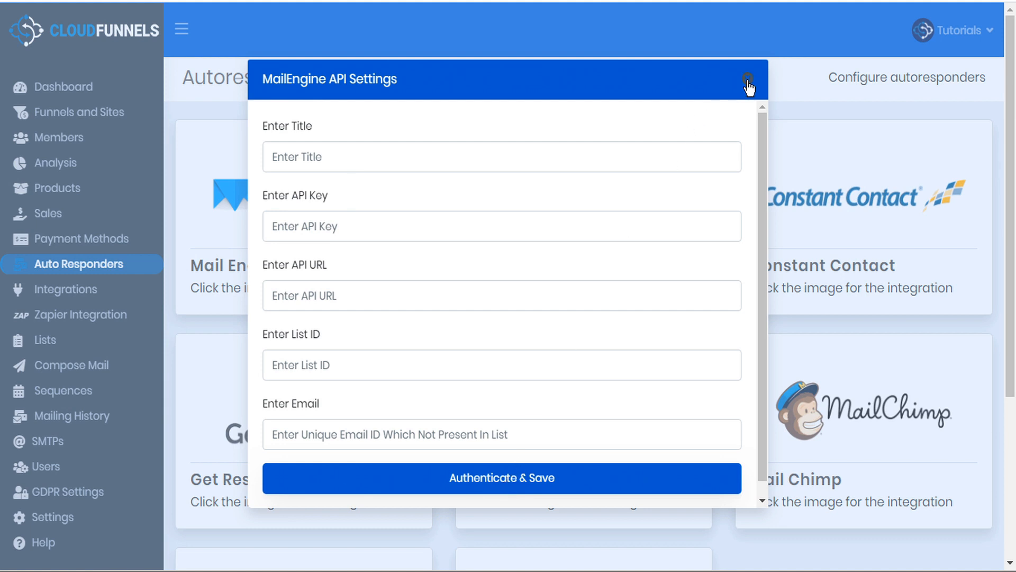
click(747, 79)
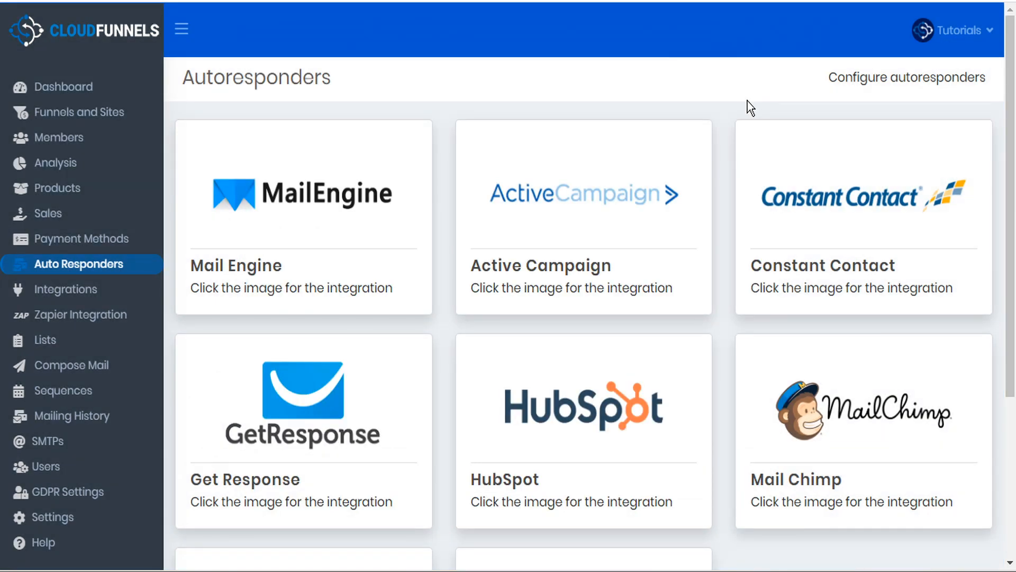
mouse_move(681, 110)
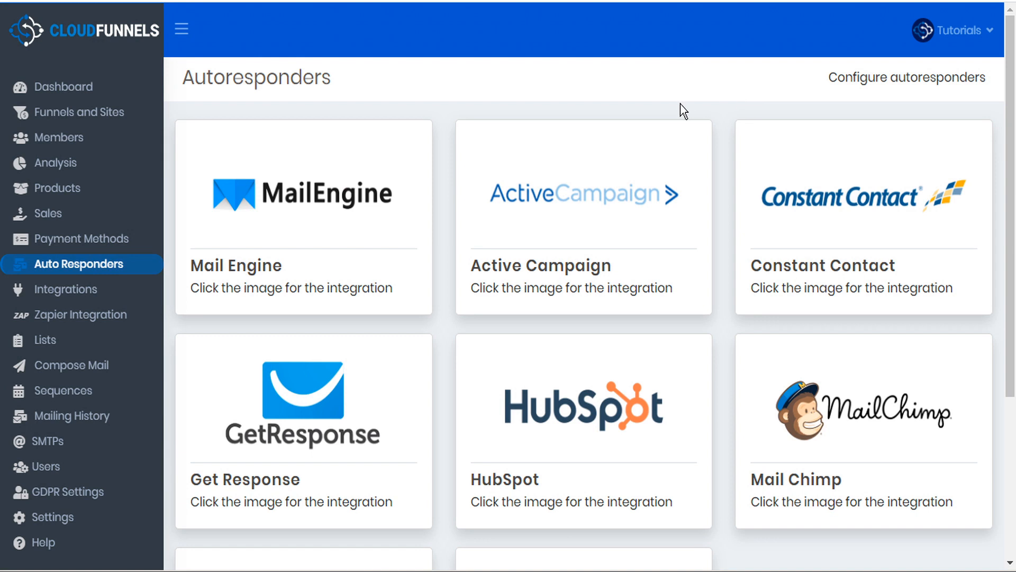
mouse_move(82, 111)
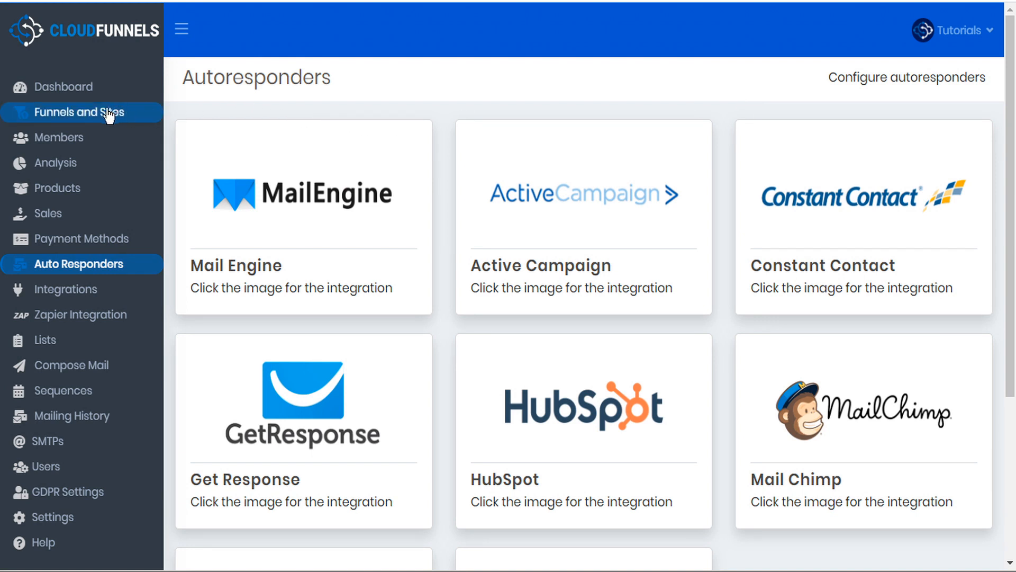
mouse_move(81, 112)
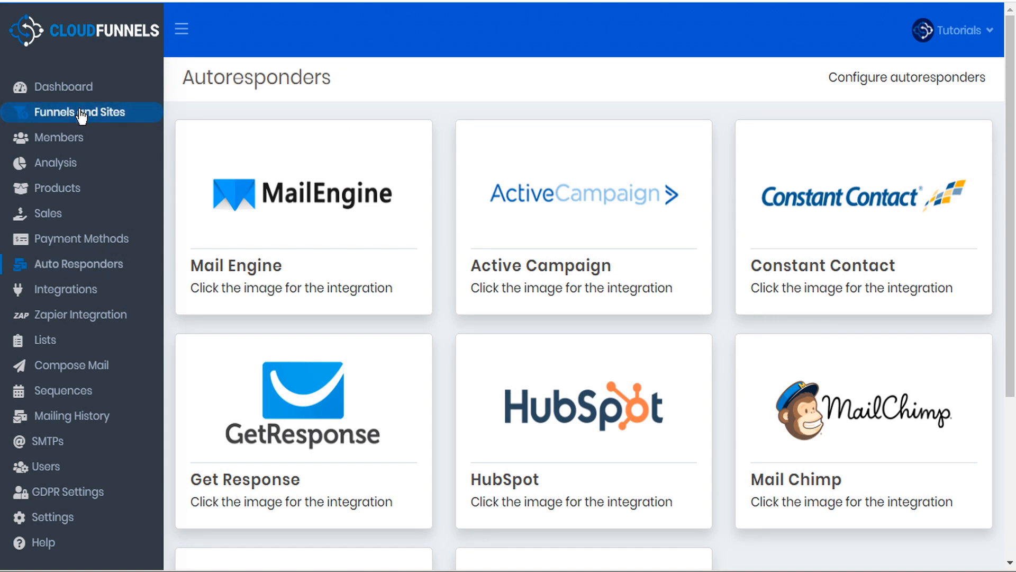
Step: Edit the Webinar Signup funnel and select its Registration Page
click(78, 112)
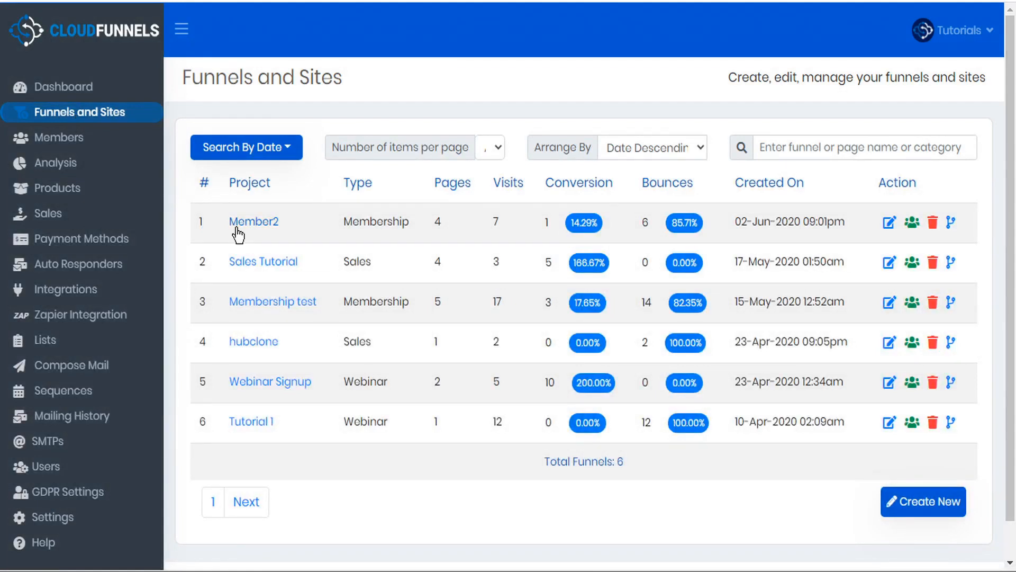
mouse_move(305, 385)
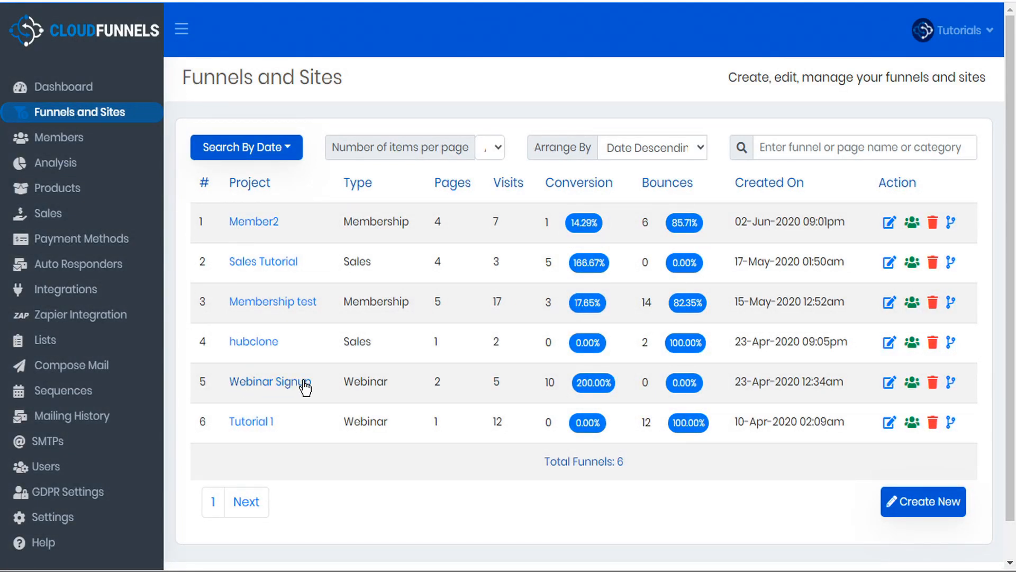
mouse_move(889, 382)
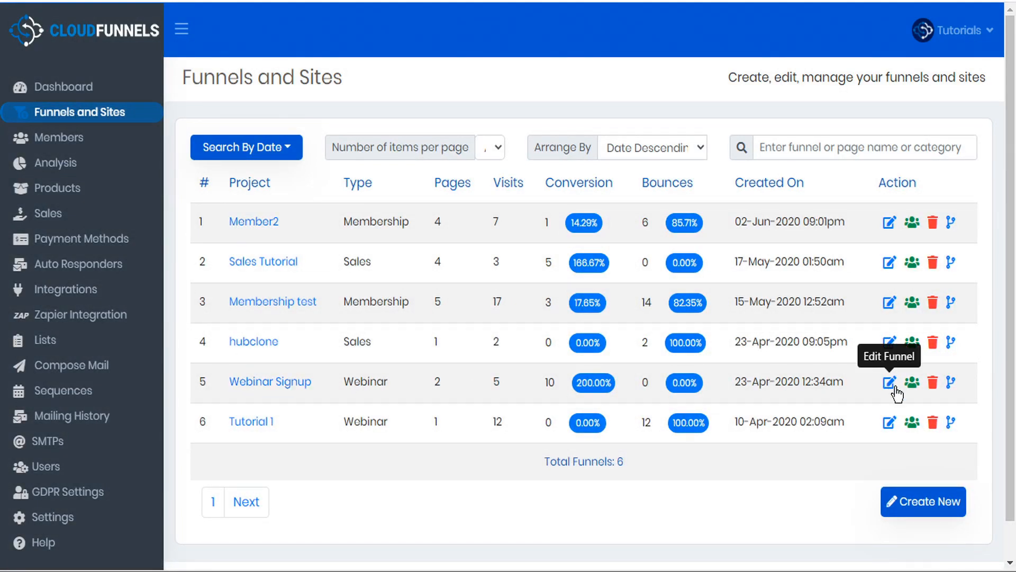
click(888, 381)
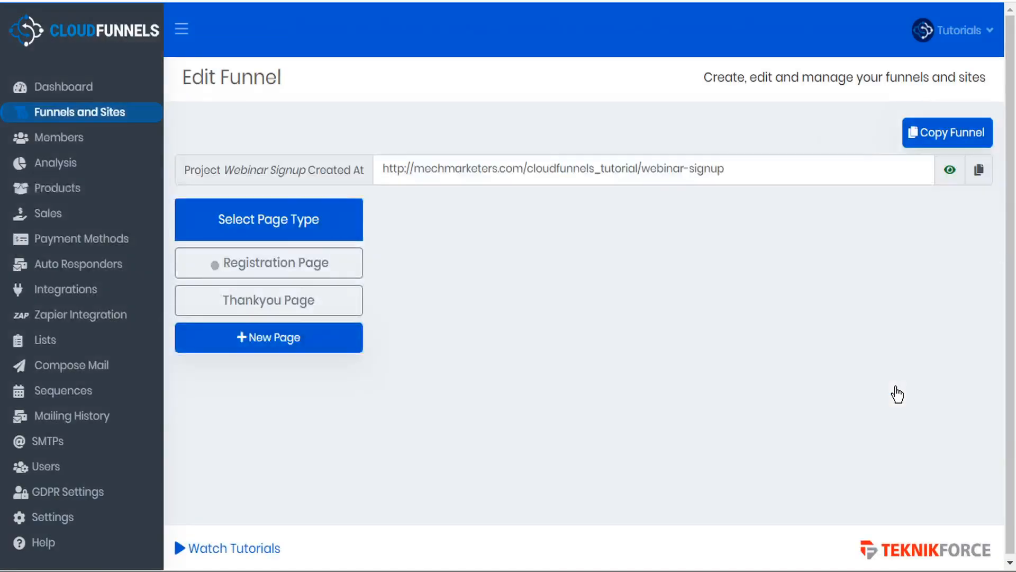
click(267, 263)
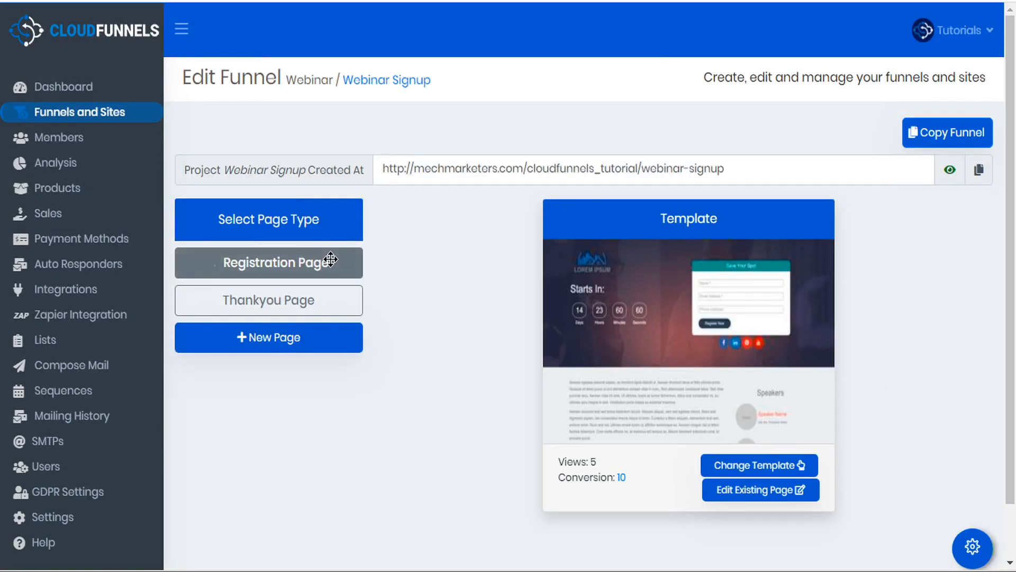
mouse_move(629, 378)
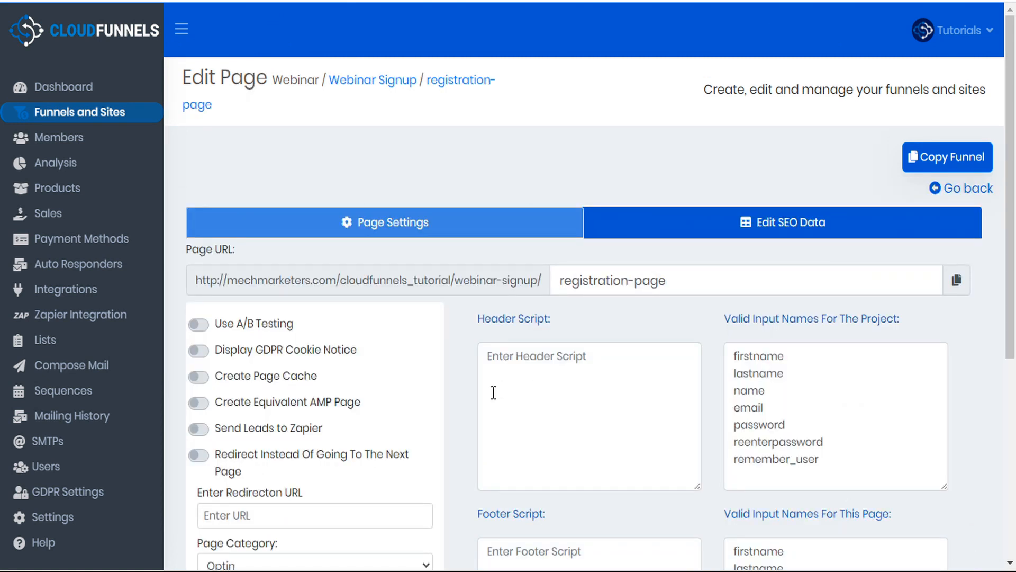
Step: Tick the Demo autoresponder for the page, save settings and go back to the funnel
scroll(down, 3)
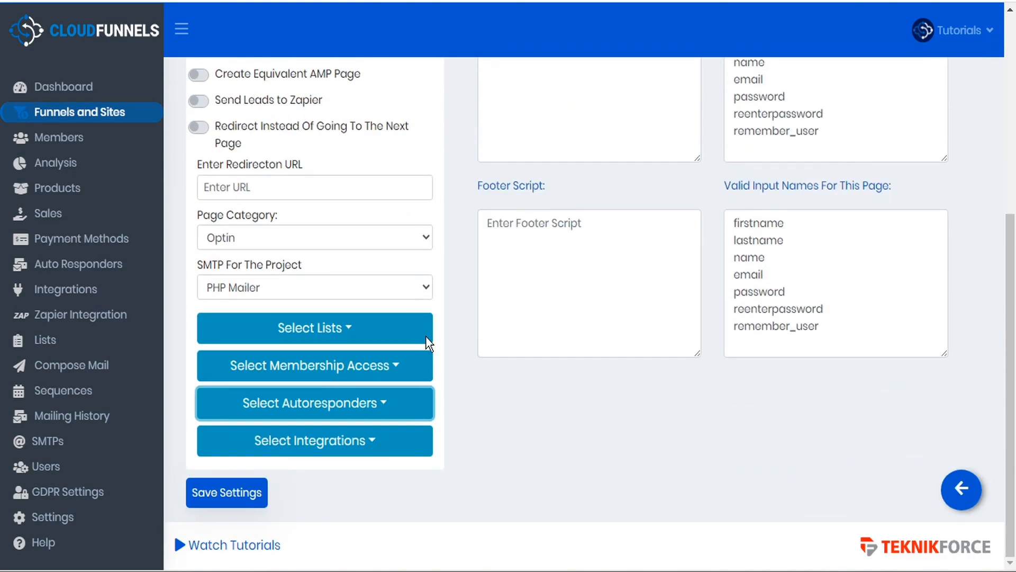
mouse_move(387, 407)
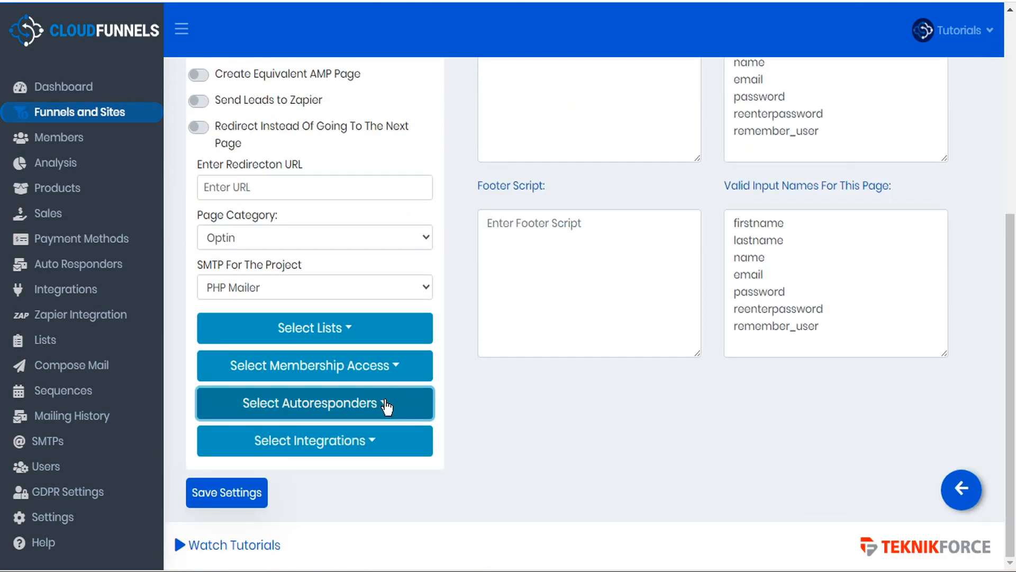
click(313, 402)
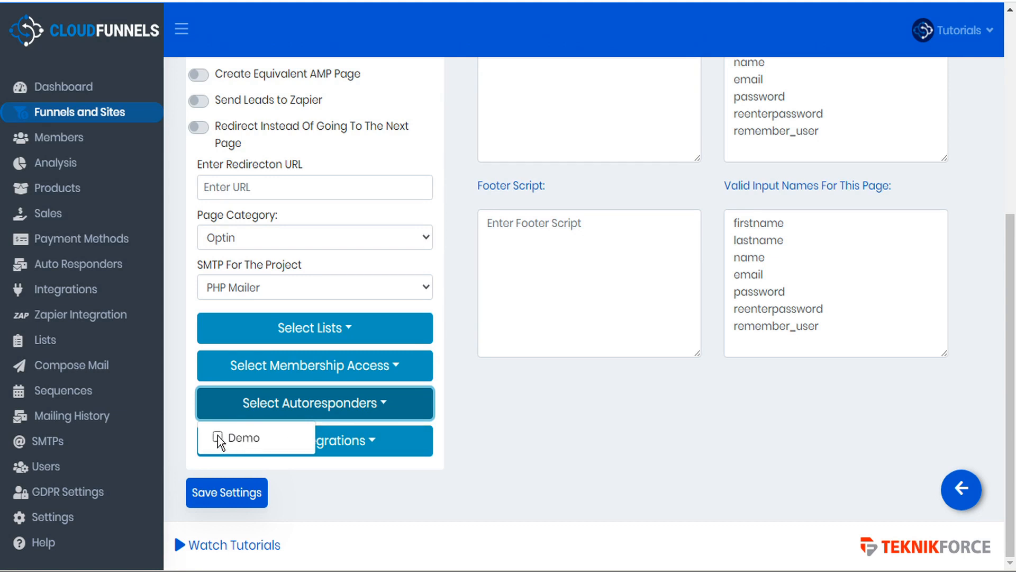
click(218, 437)
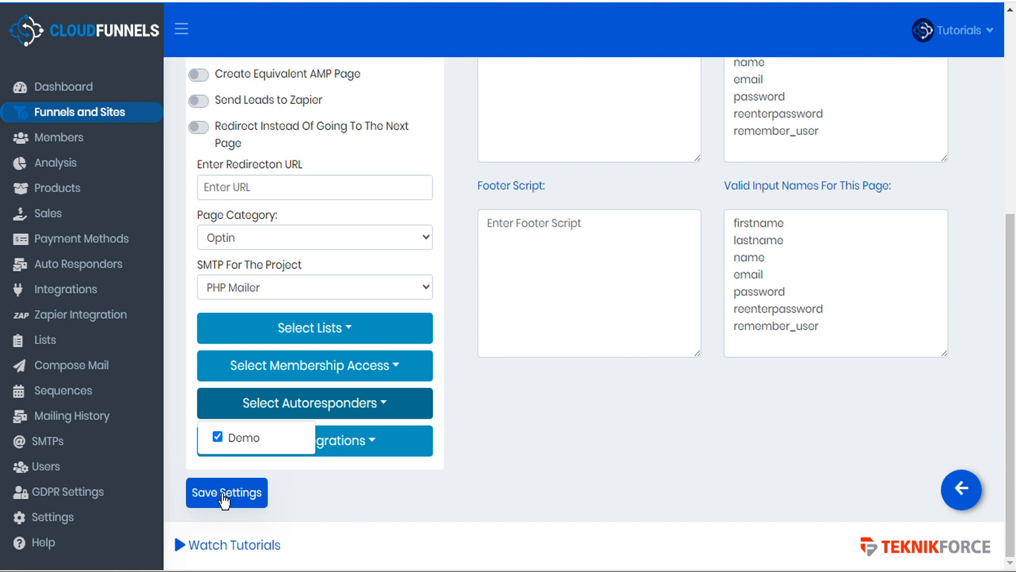
click(226, 493)
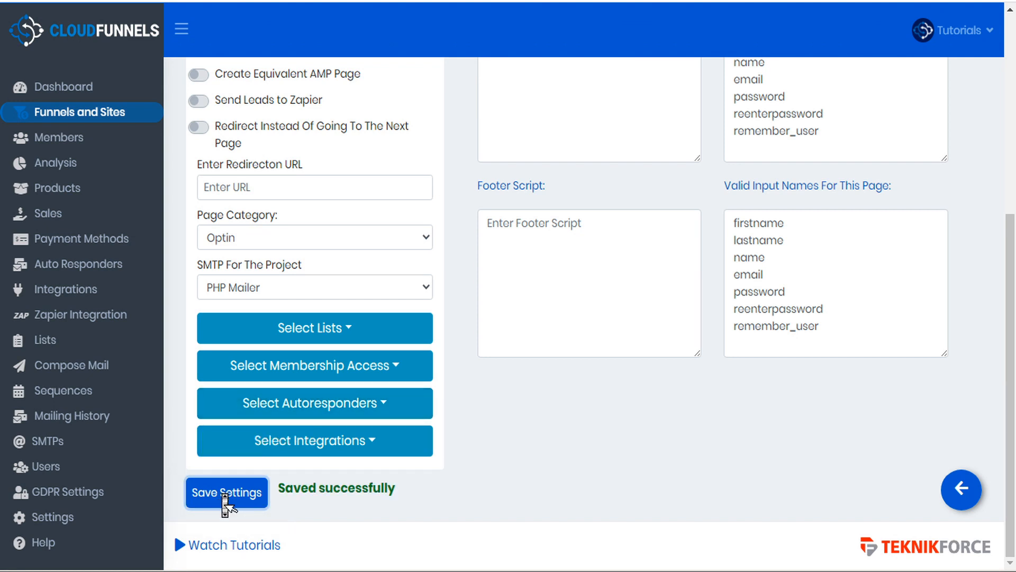
scroll(up, 3)
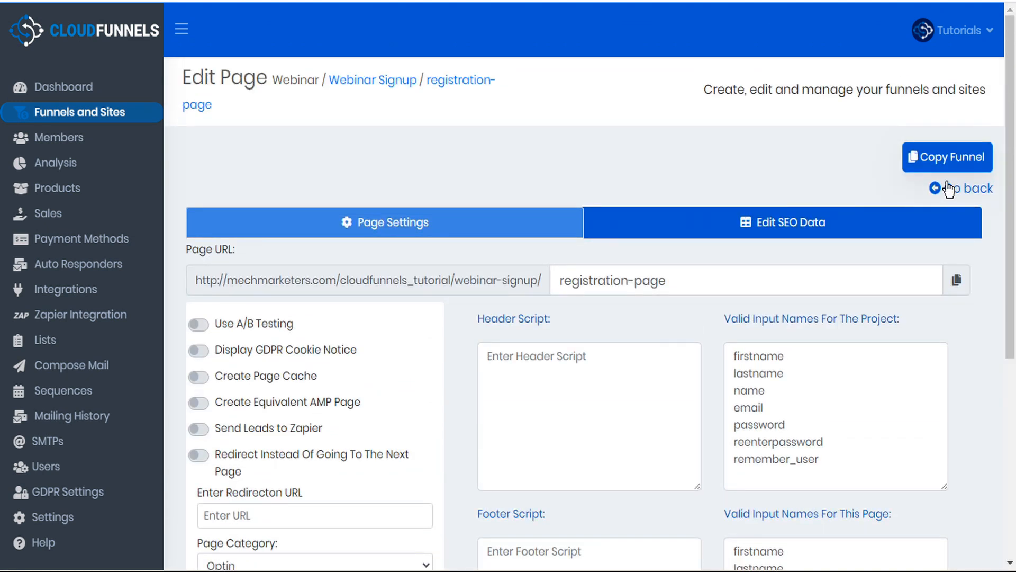
click(971, 188)
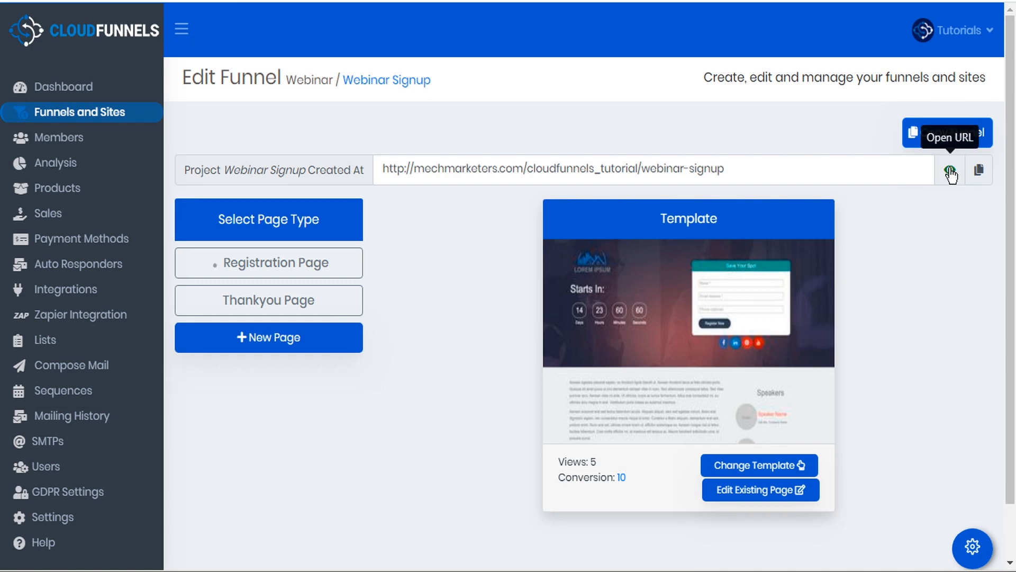
click(951, 170)
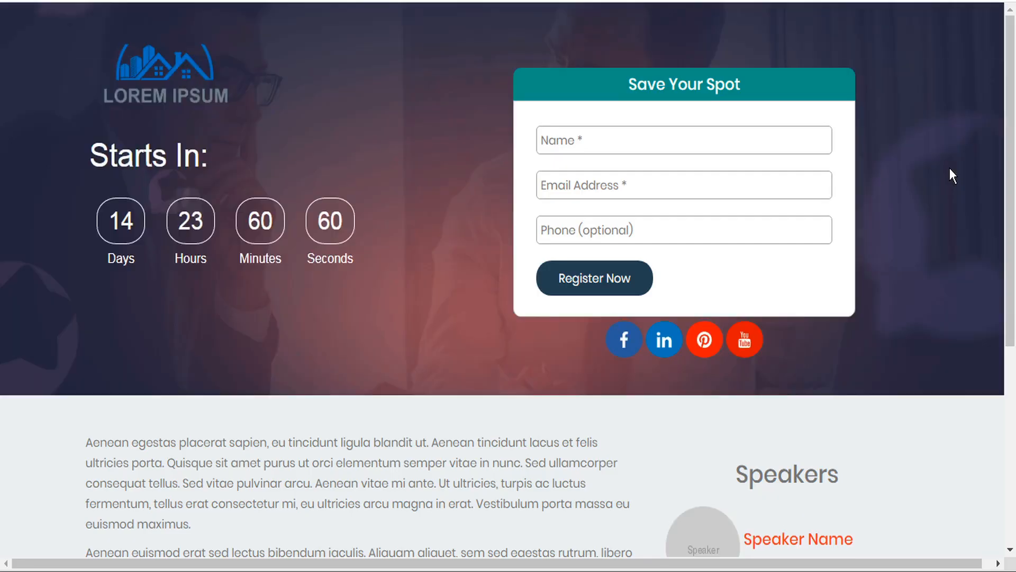
mouse_move(858, 154)
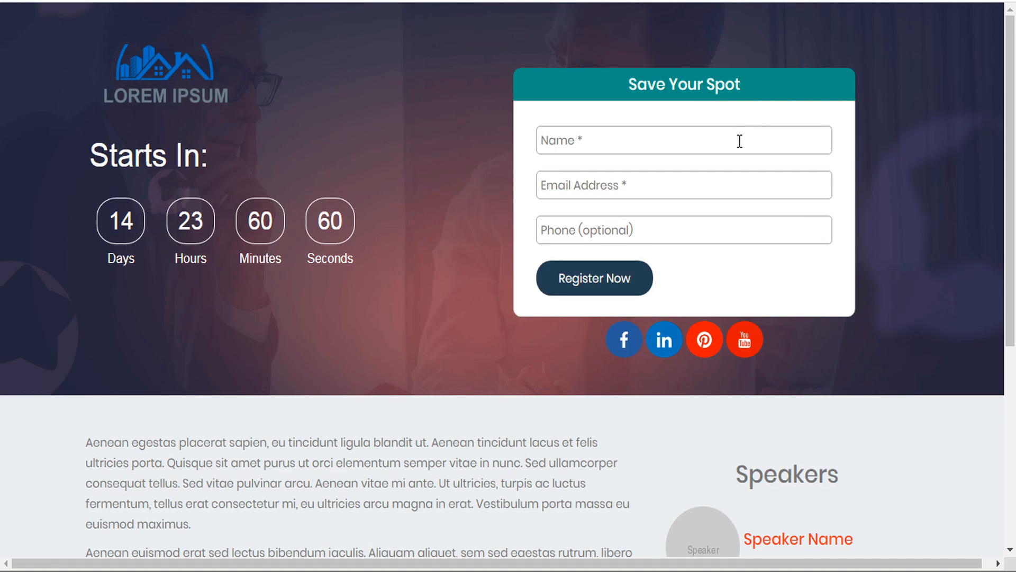
text(John Smith)
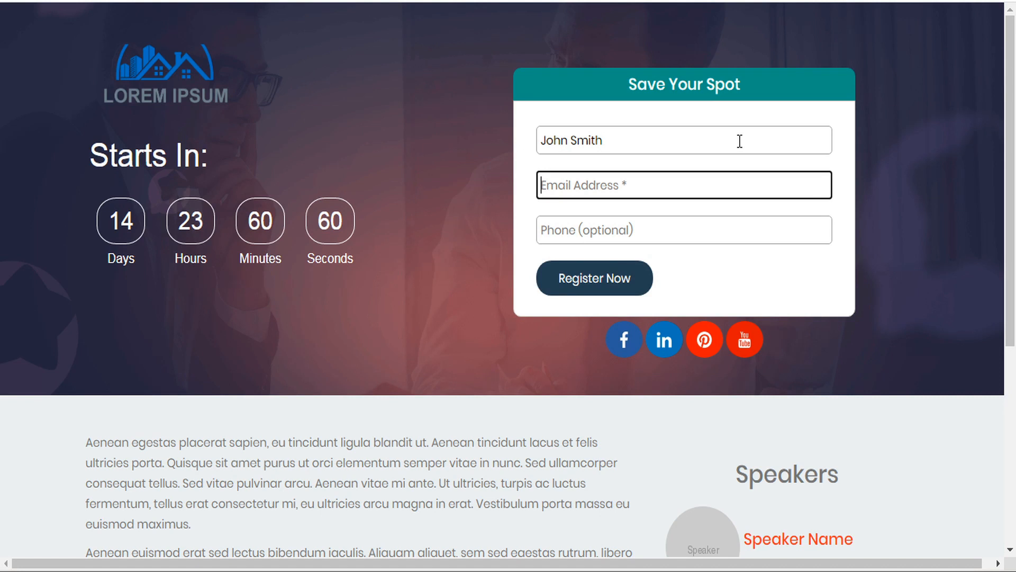
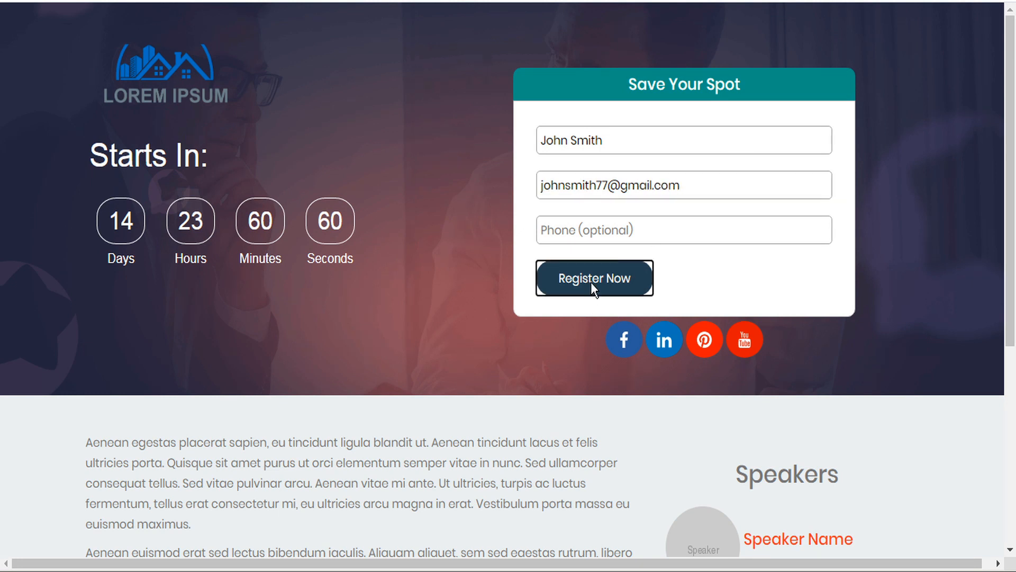
click(593, 278)
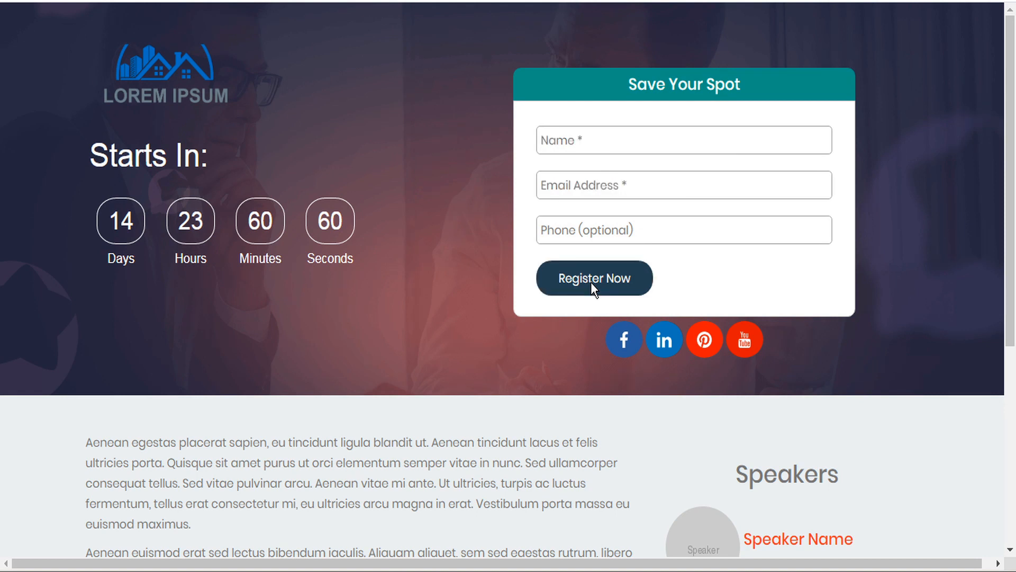
mouse_move(490, 165)
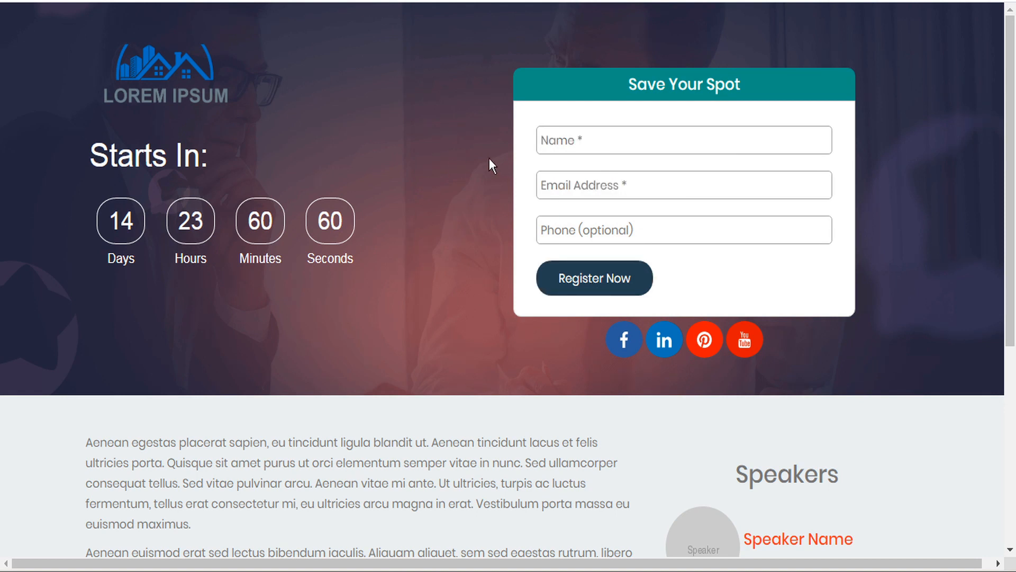
mouse_move(455, 195)
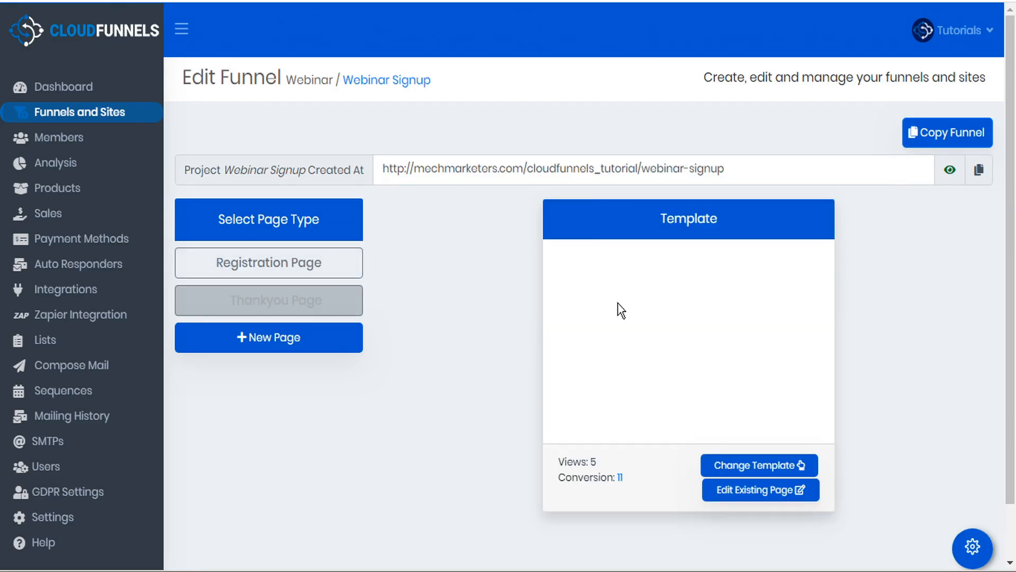
Step: Select the Thankyou Page in the Webinar Signup funnel editor to see its stats
click(267, 300)
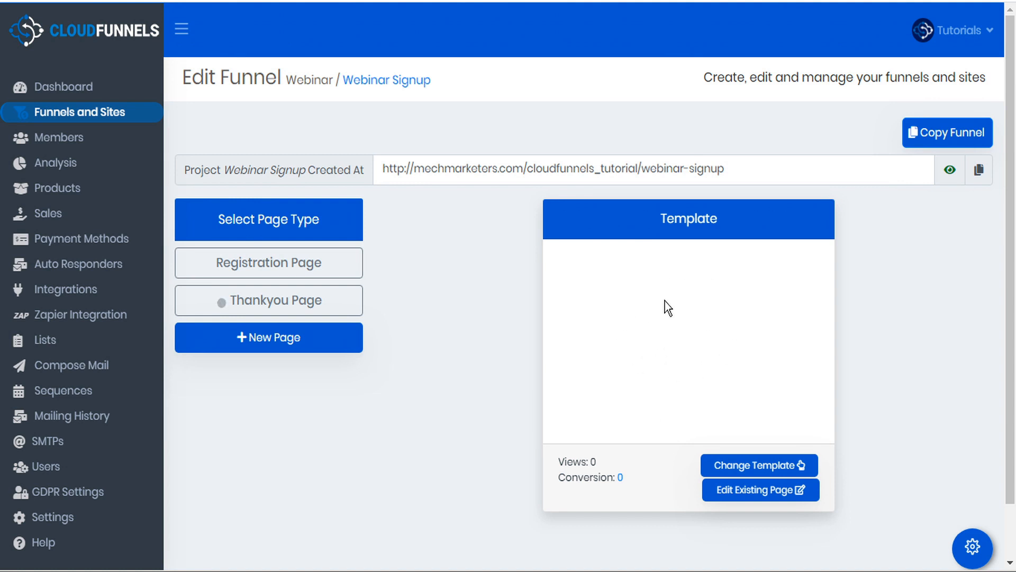
mouse_move(644, 299)
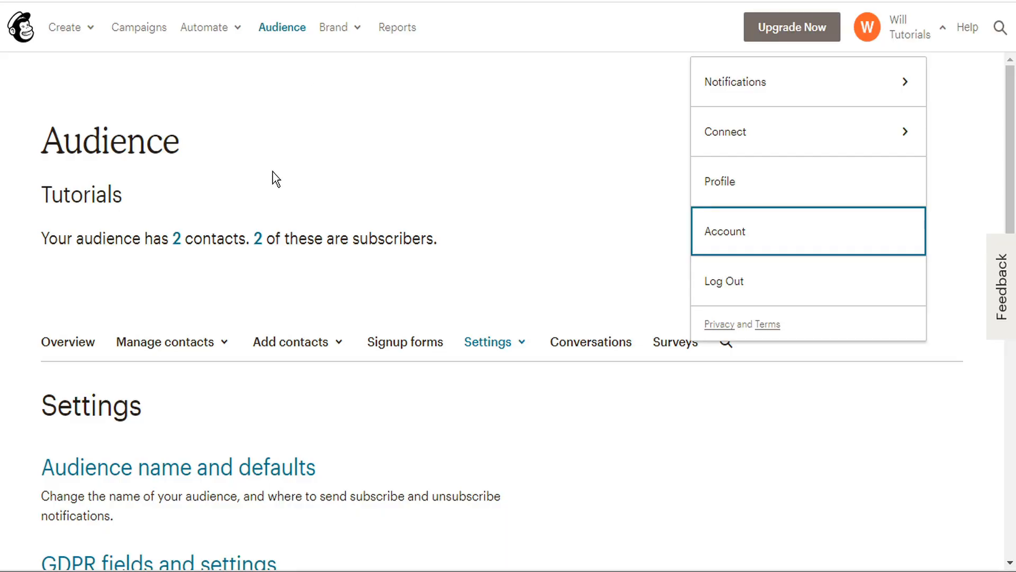
mouse_move(258, 244)
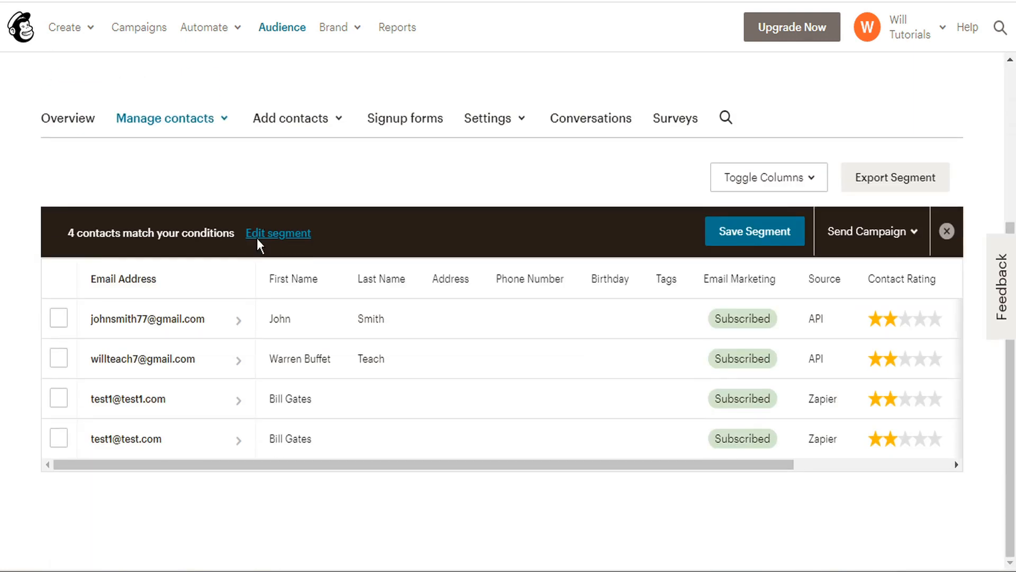
mouse_move(271, 351)
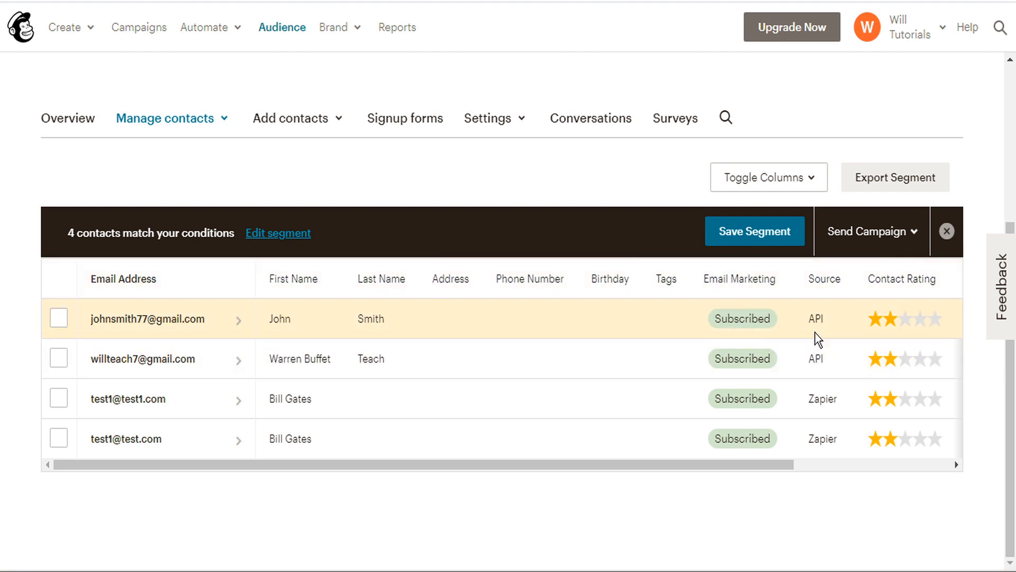
mouse_move(176, 340)
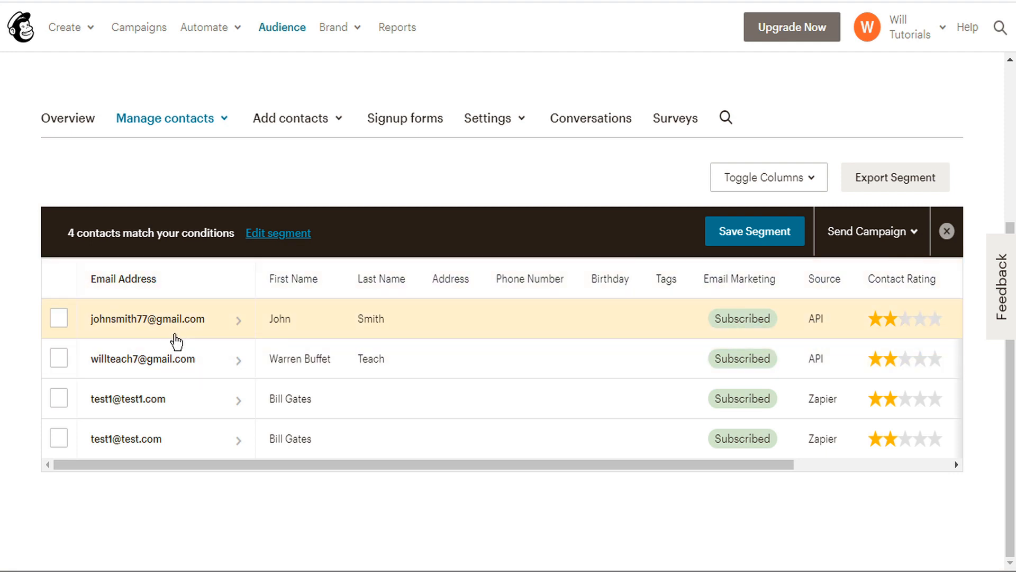
mouse_move(168, 366)
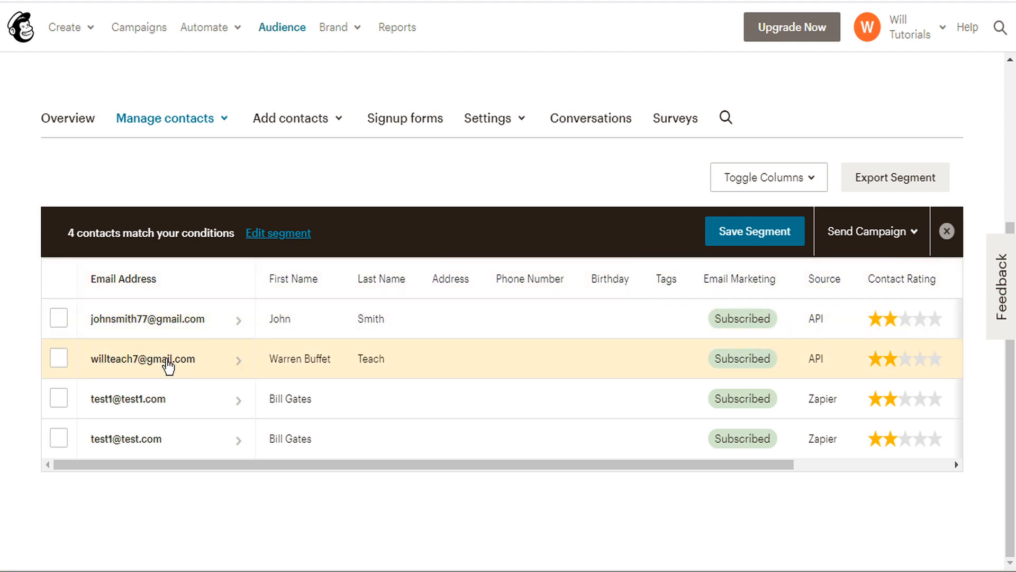
mouse_move(198, 361)
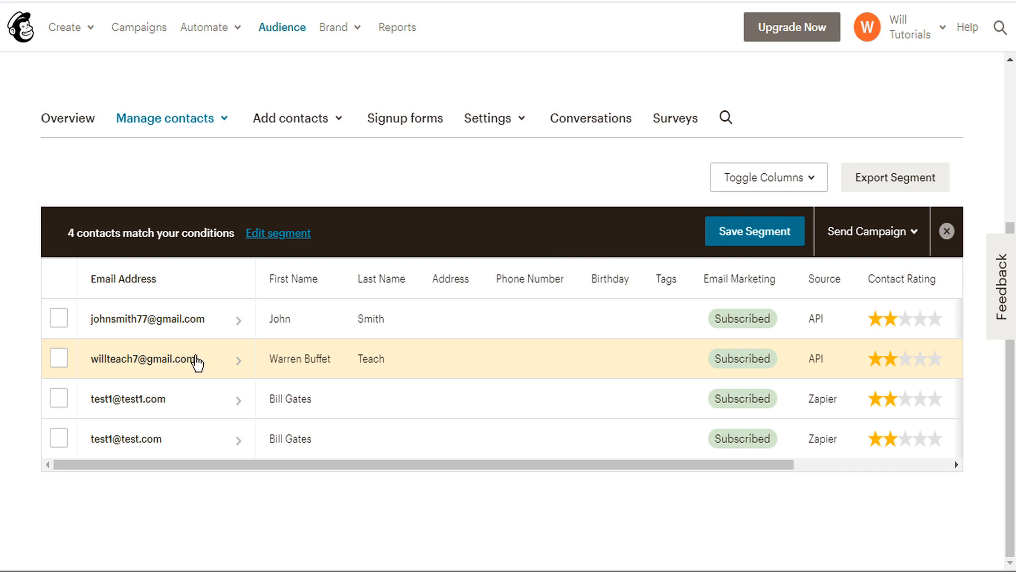
mouse_move(161, 363)
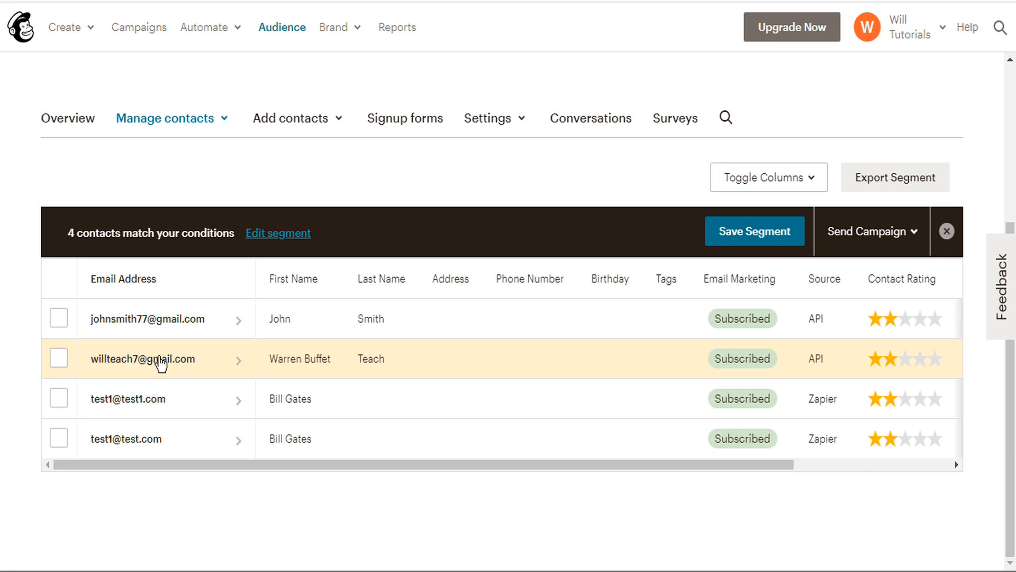
mouse_move(104, 329)
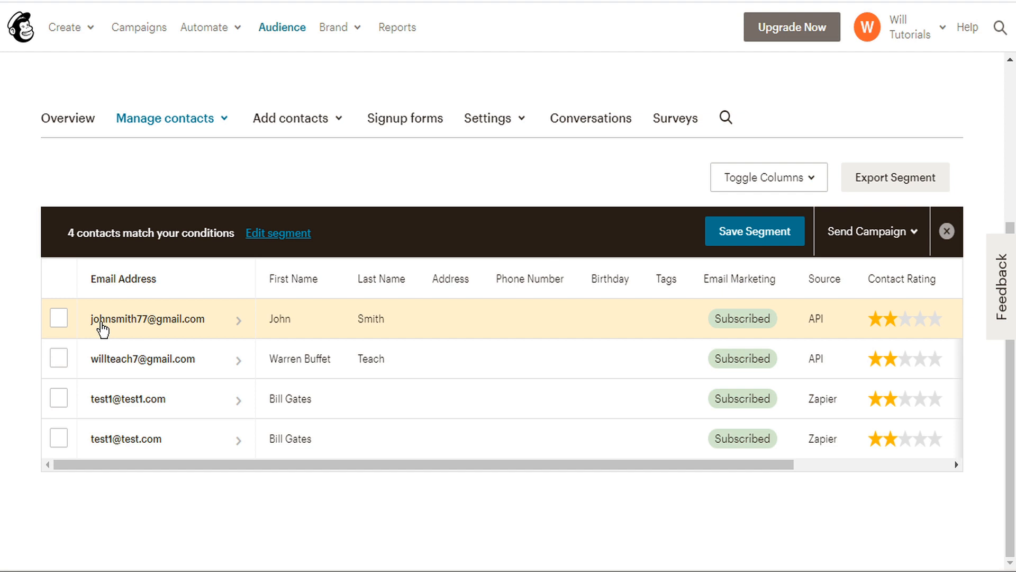
mouse_move(214, 319)
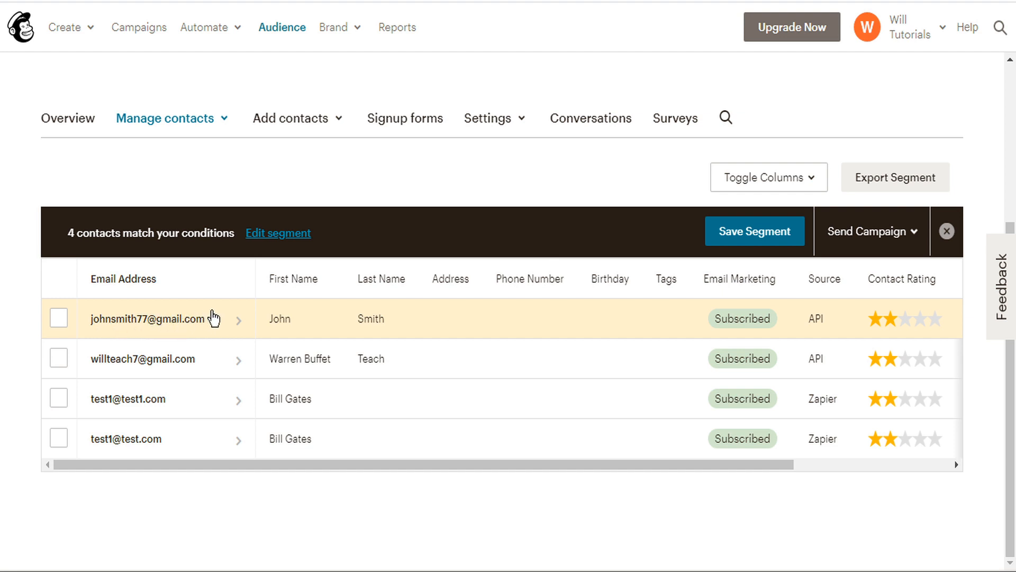
mouse_move(410, 321)
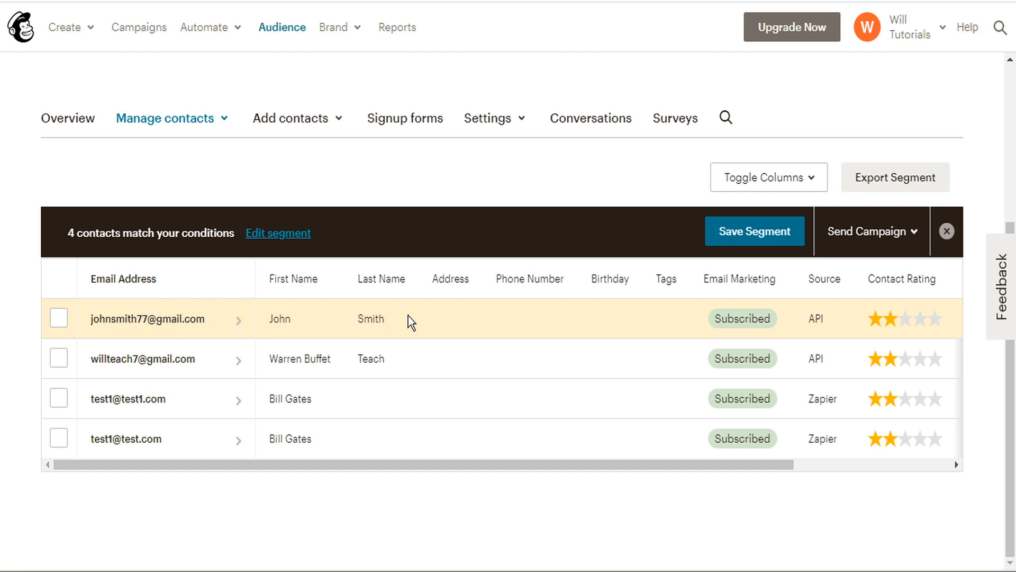